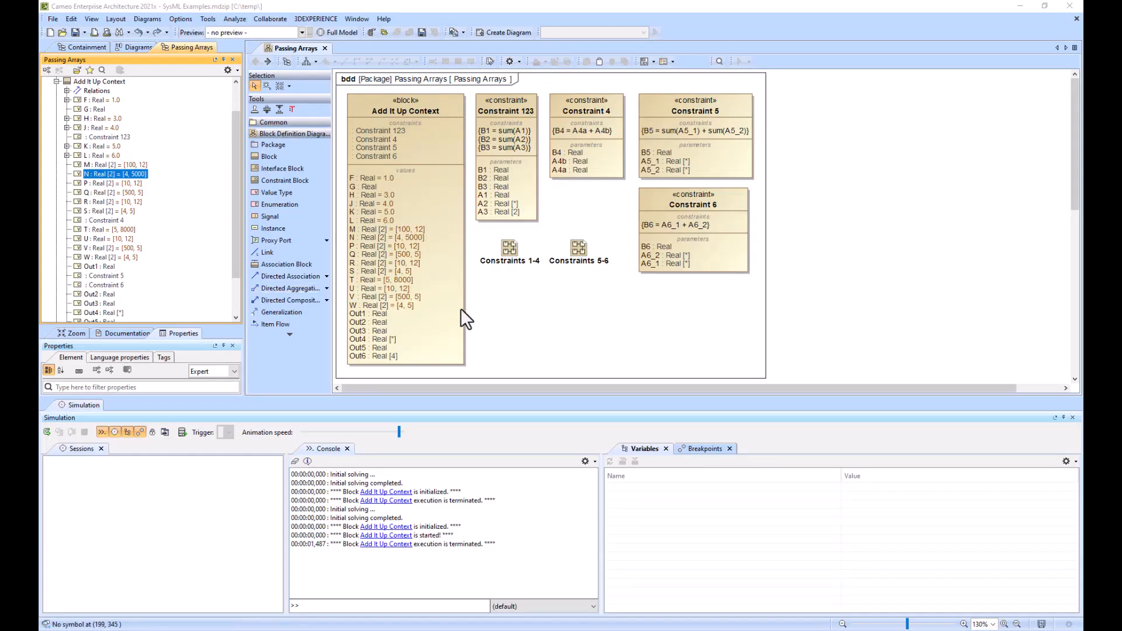
- Inspect the Add It Up Context block's Constraint 123 property
click(405, 111)
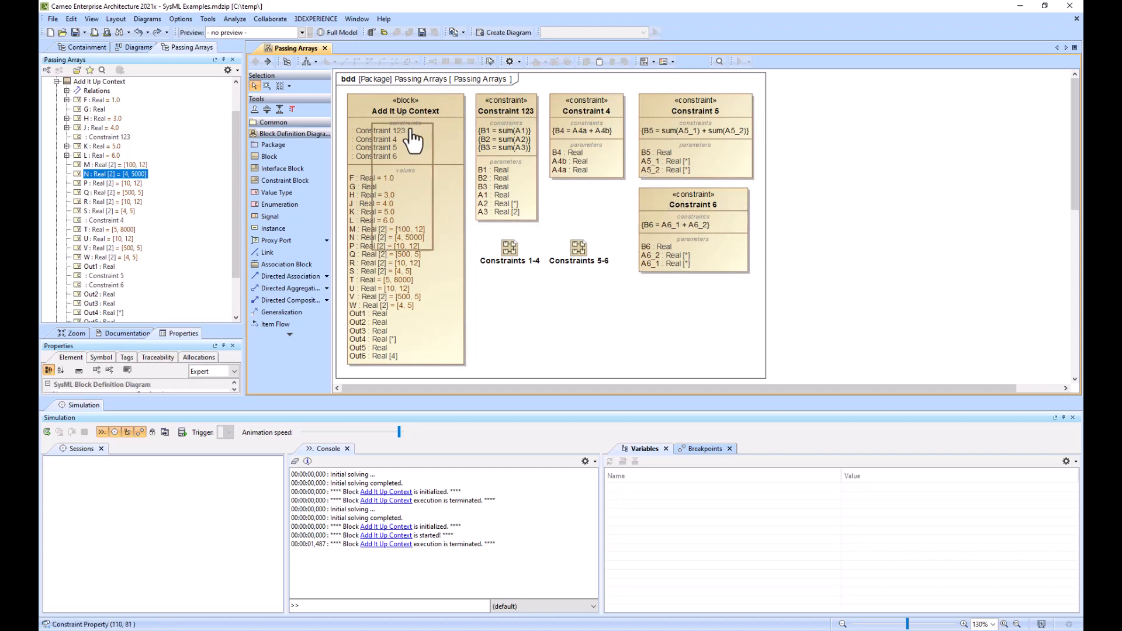
click(506, 112)
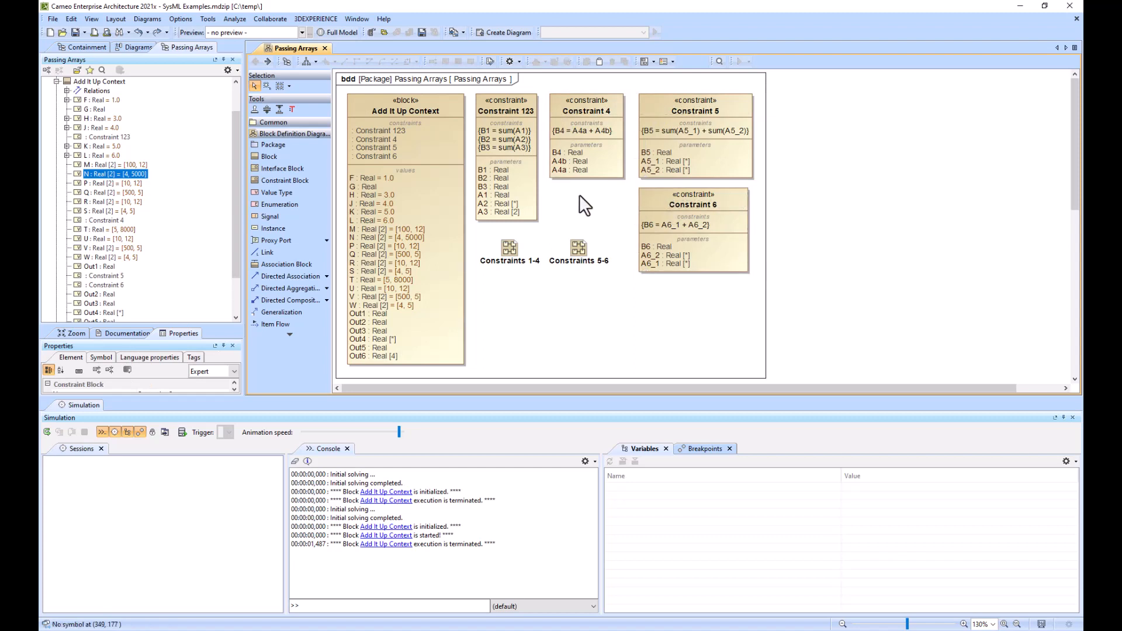
click(386, 181)
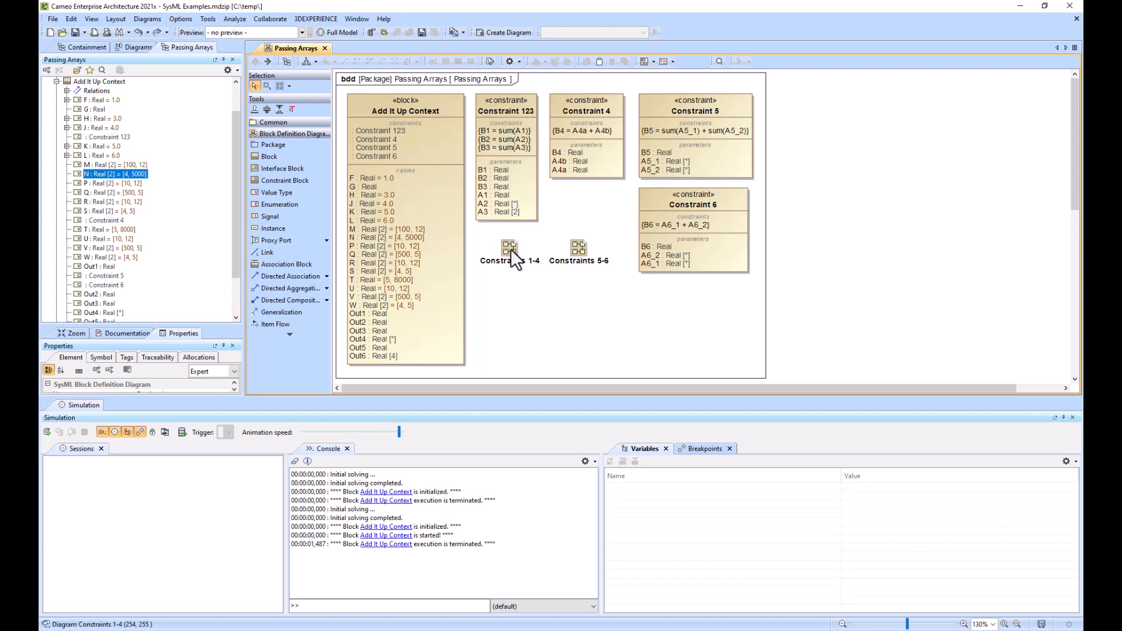
- Simulate Add It Up Context and open the Constraints 1-4 parametric diagram
click(508, 248)
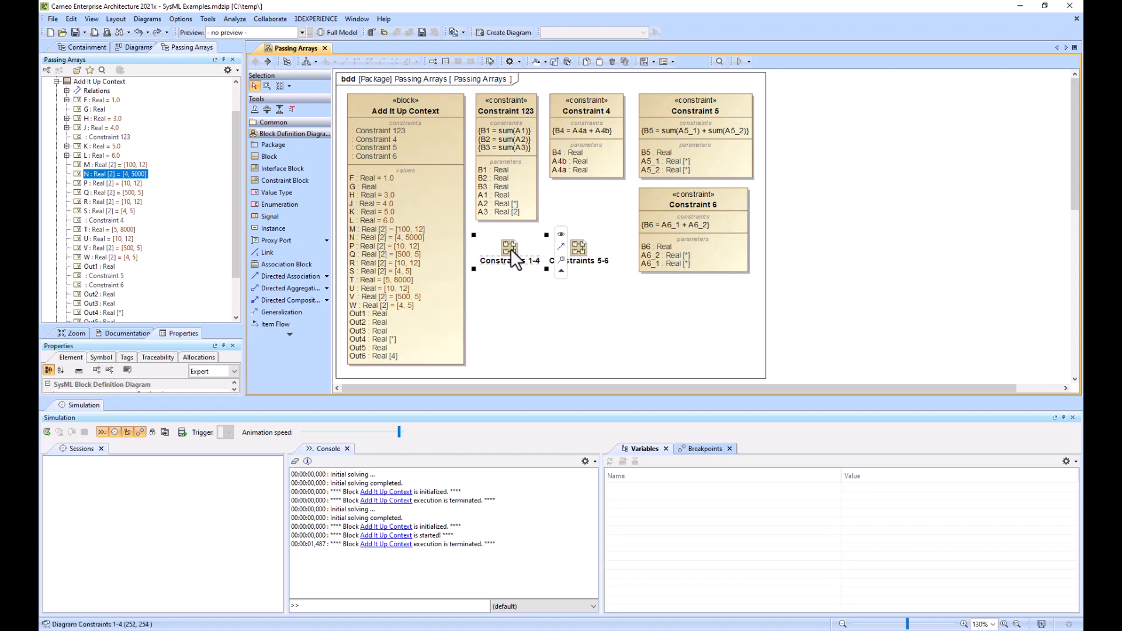
double_click(509, 247)
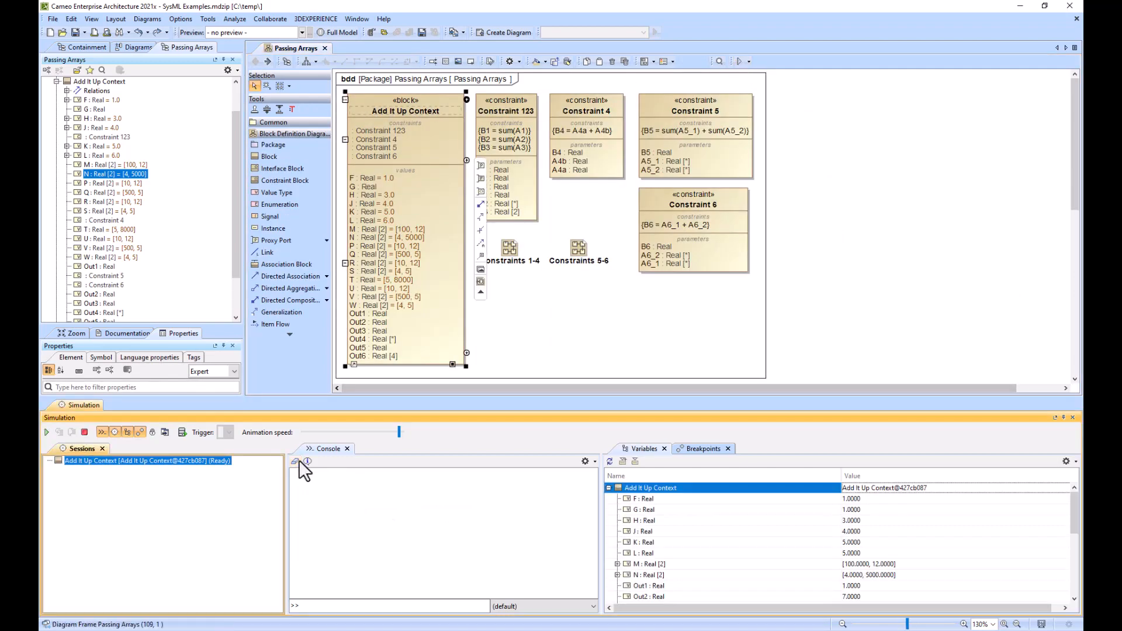
double_click(509, 249)
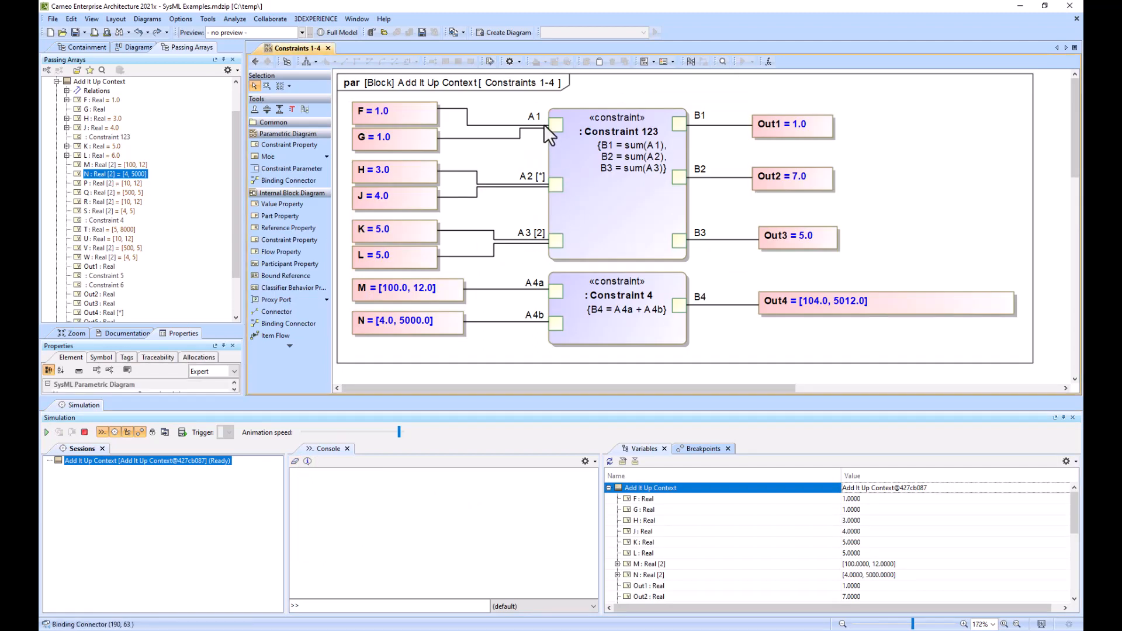
mouse_move(627, 153)
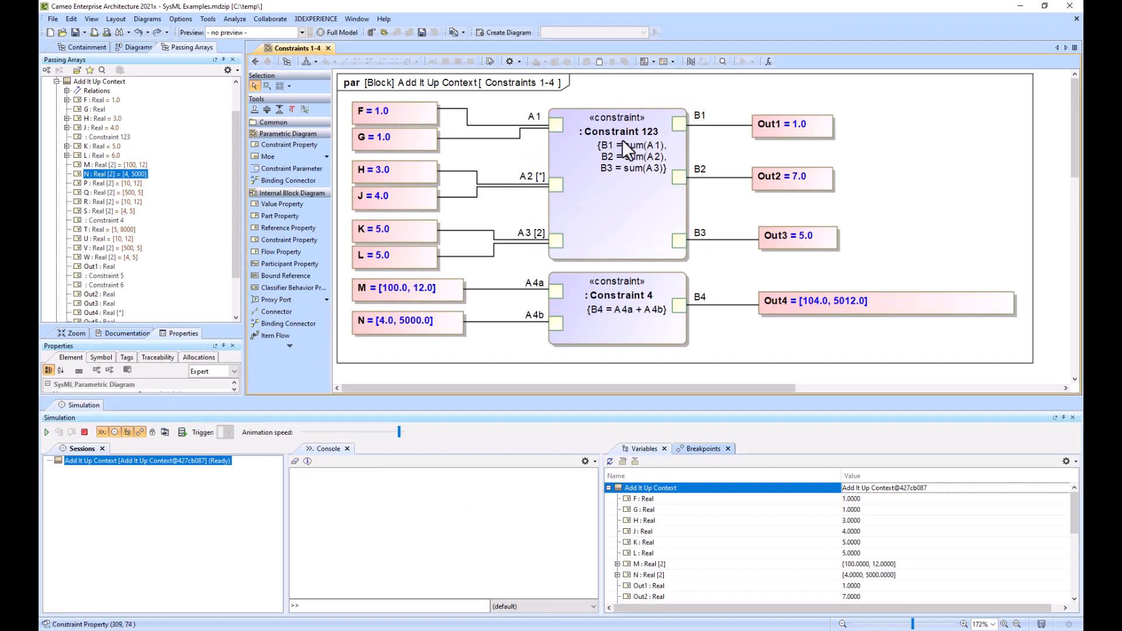
mouse_move(668, 158)
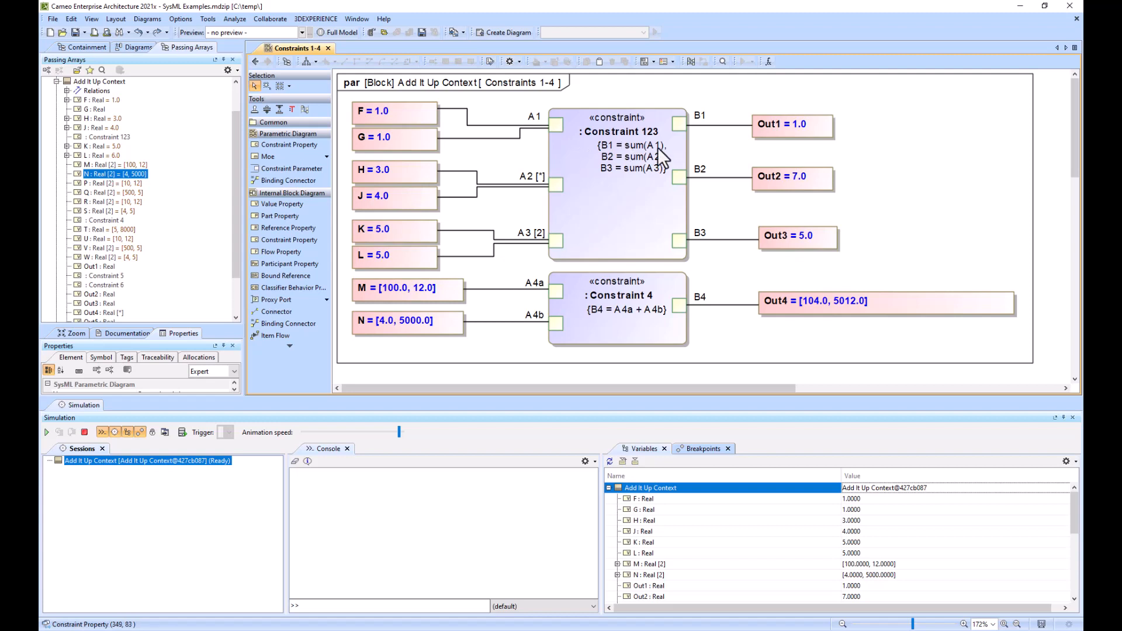
mouse_move(554, 134)
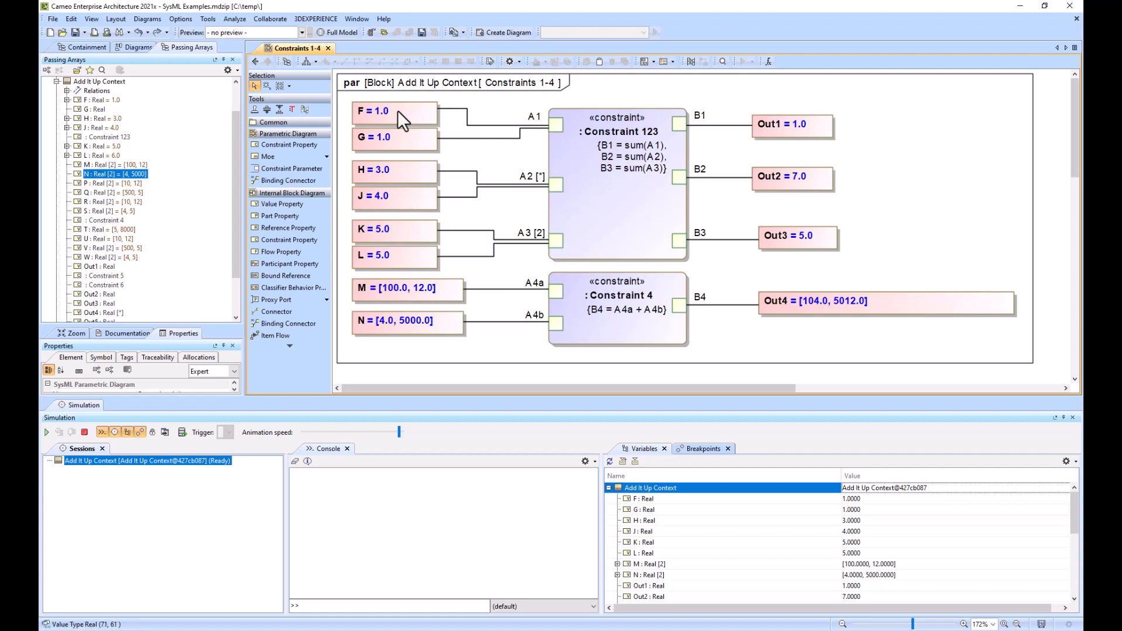
mouse_move(763, 144)
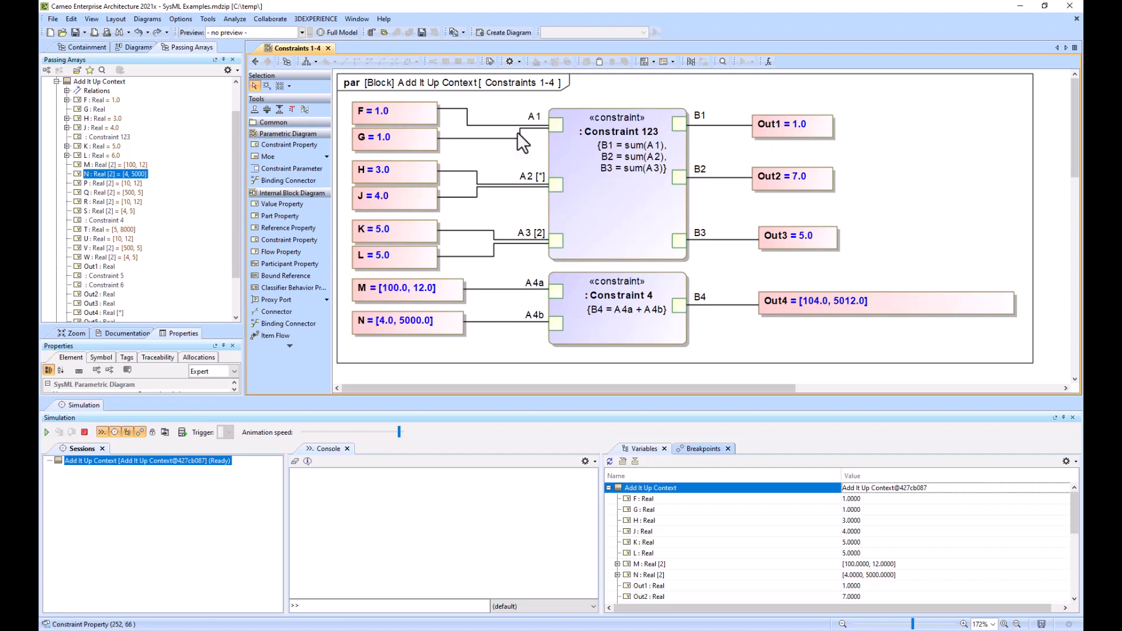
mouse_move(561, 127)
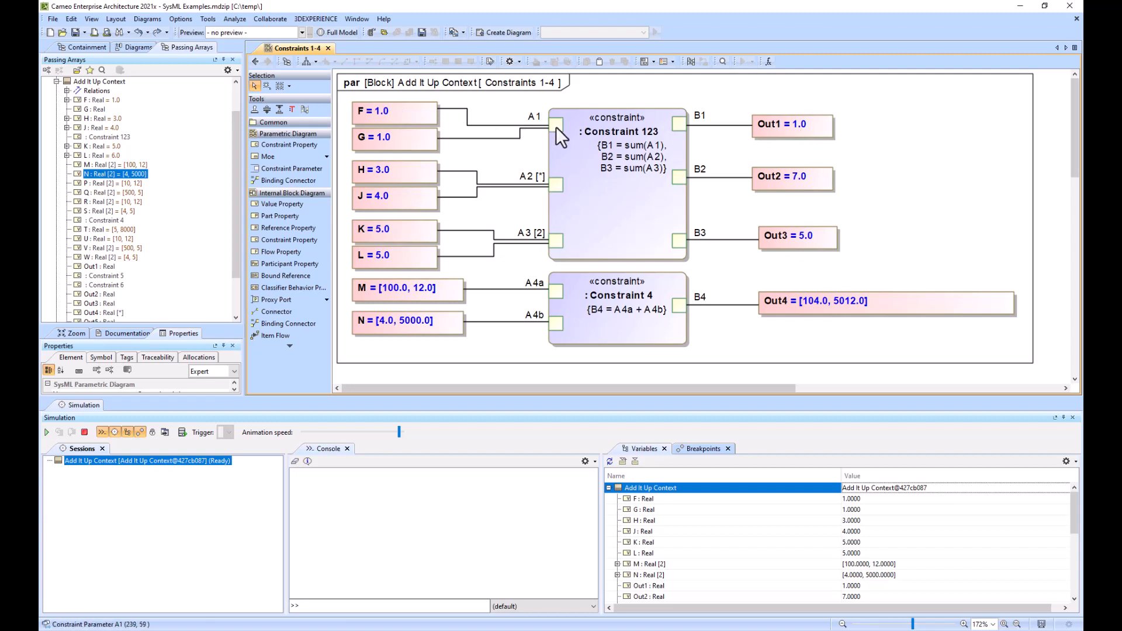
mouse_move(590, 154)
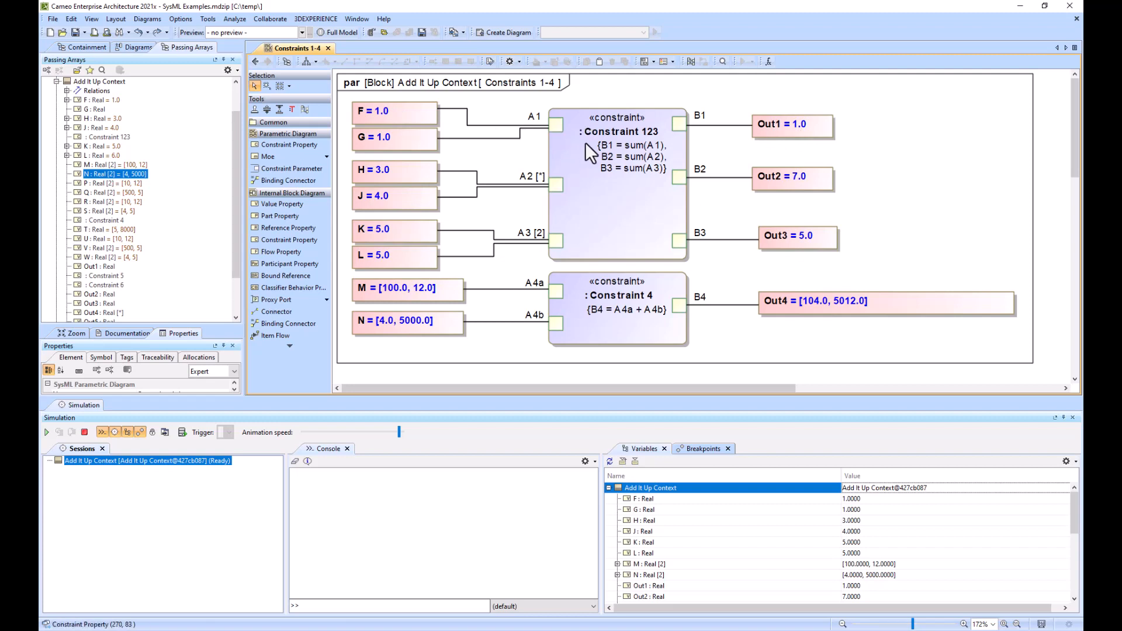
mouse_move(678, 239)
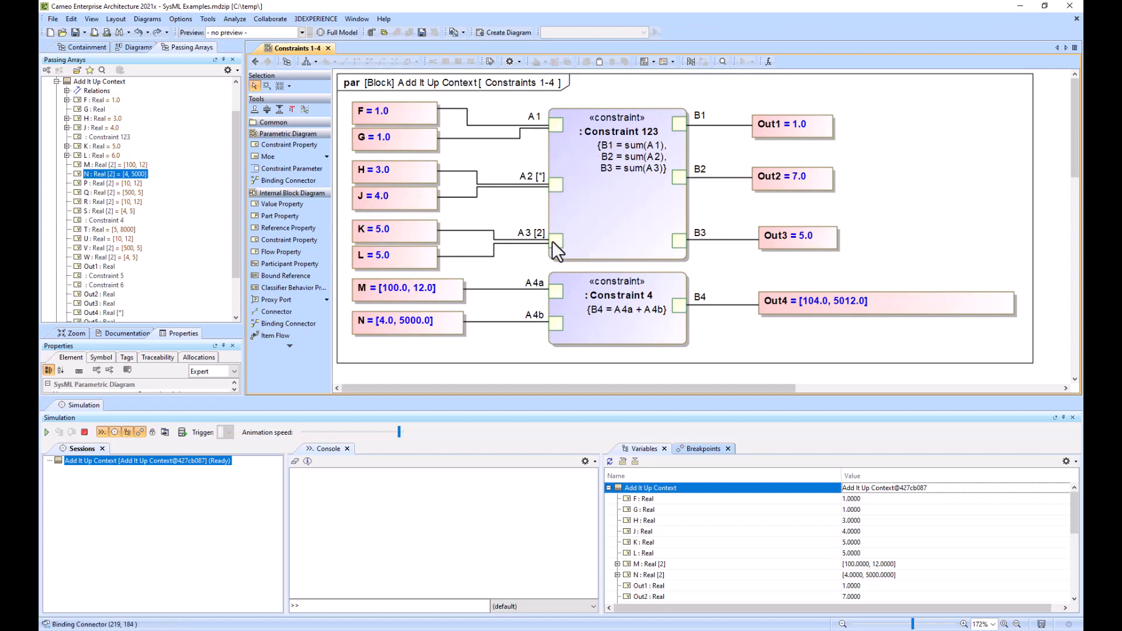
double_click(555, 243)
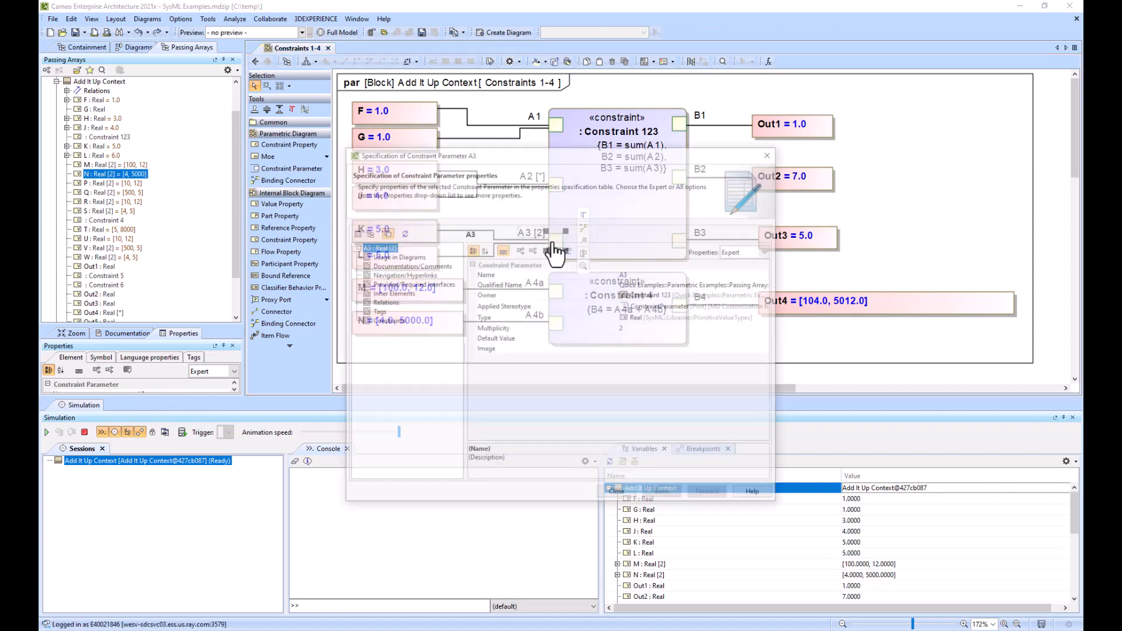
click(768, 155)
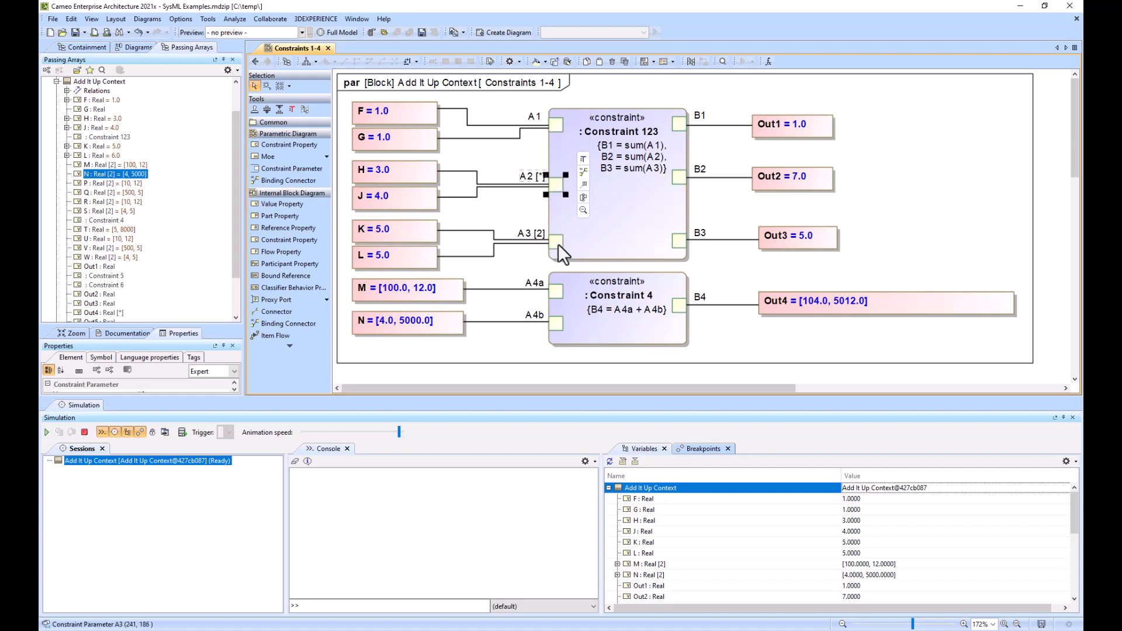
mouse_move(558, 187)
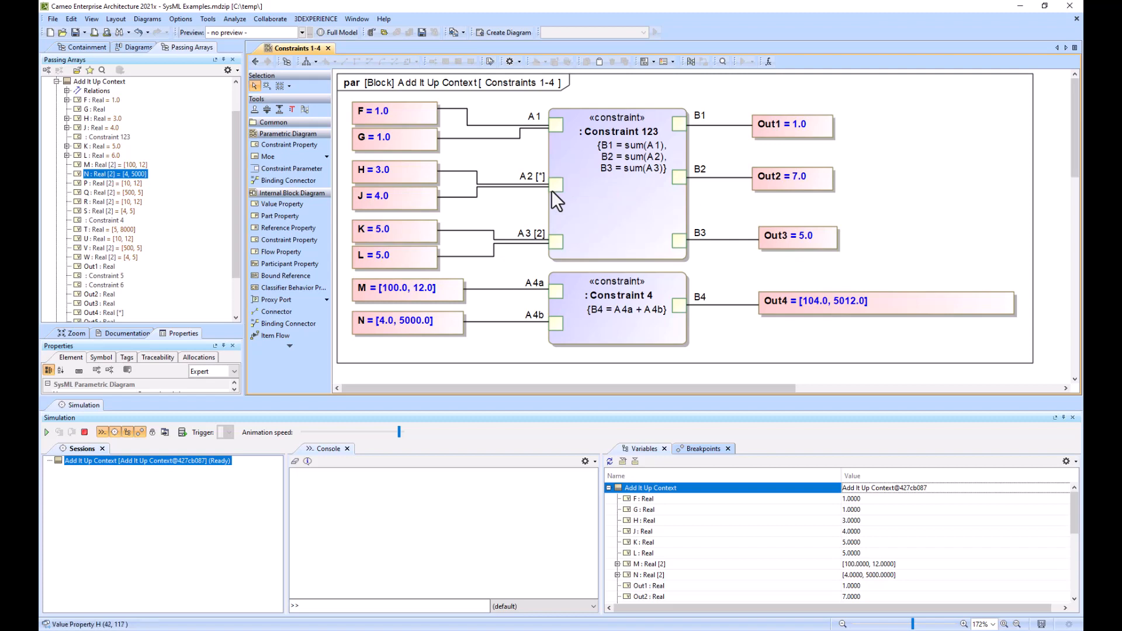
mouse_move(554, 186)
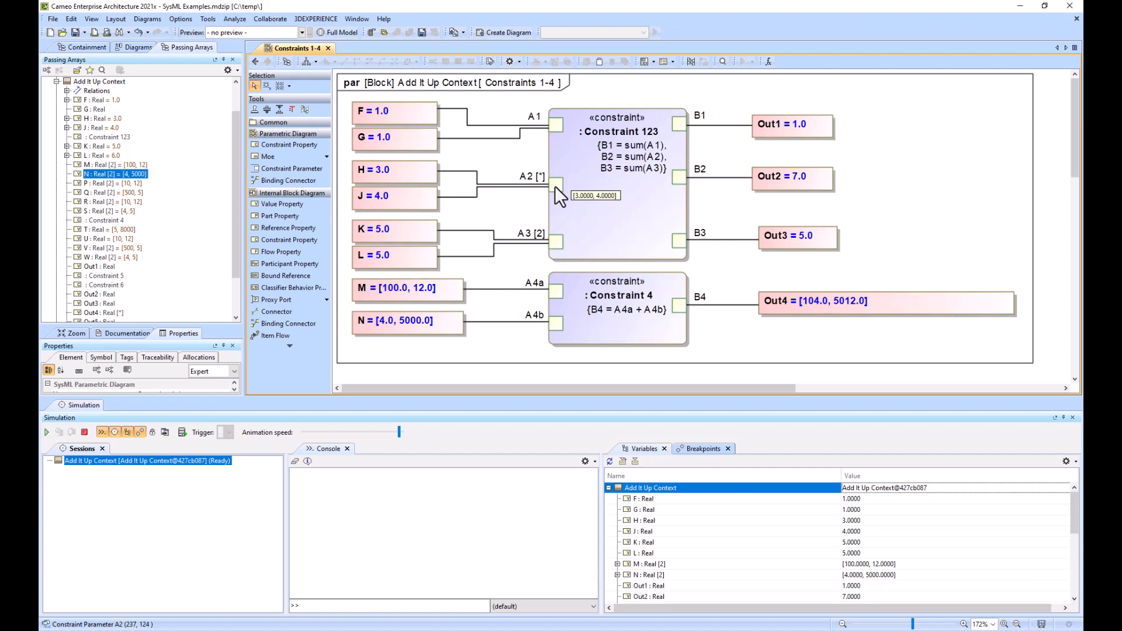
mouse_move(765, 185)
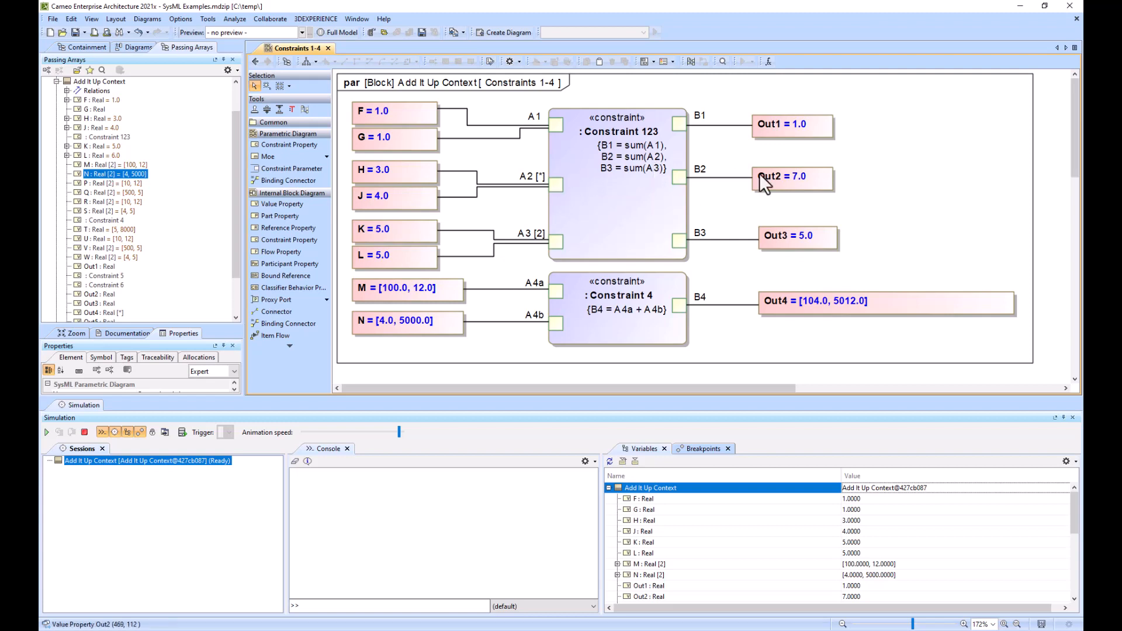
- Set F and G to 6 and H to 9, giving Out1 6.0 and Out2 13.0
click(644, 520)
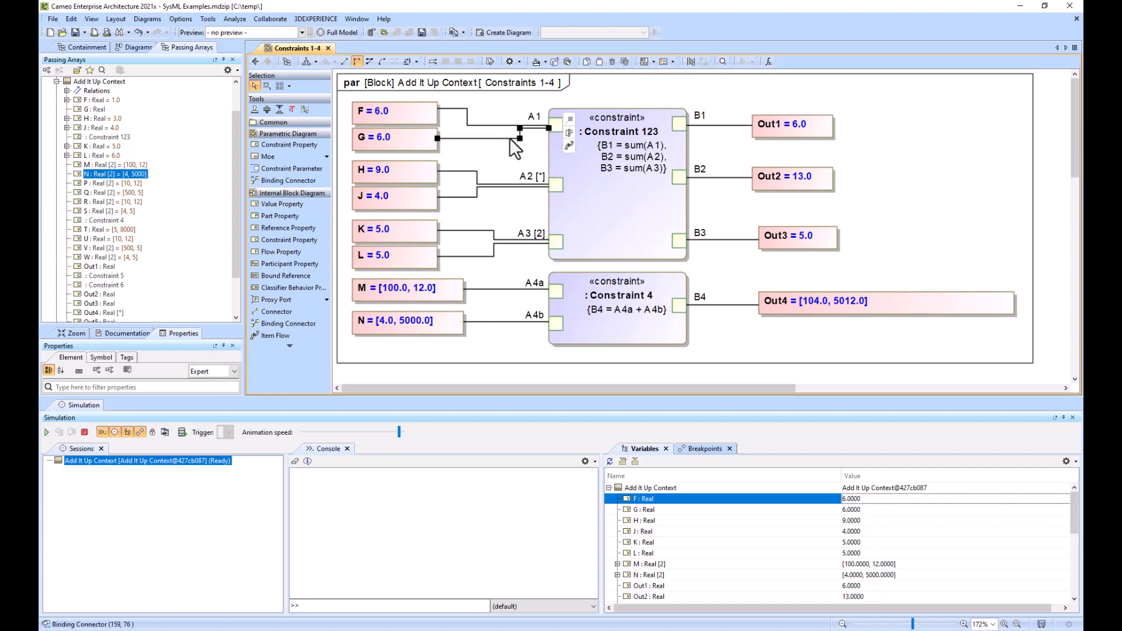
click(550, 124)
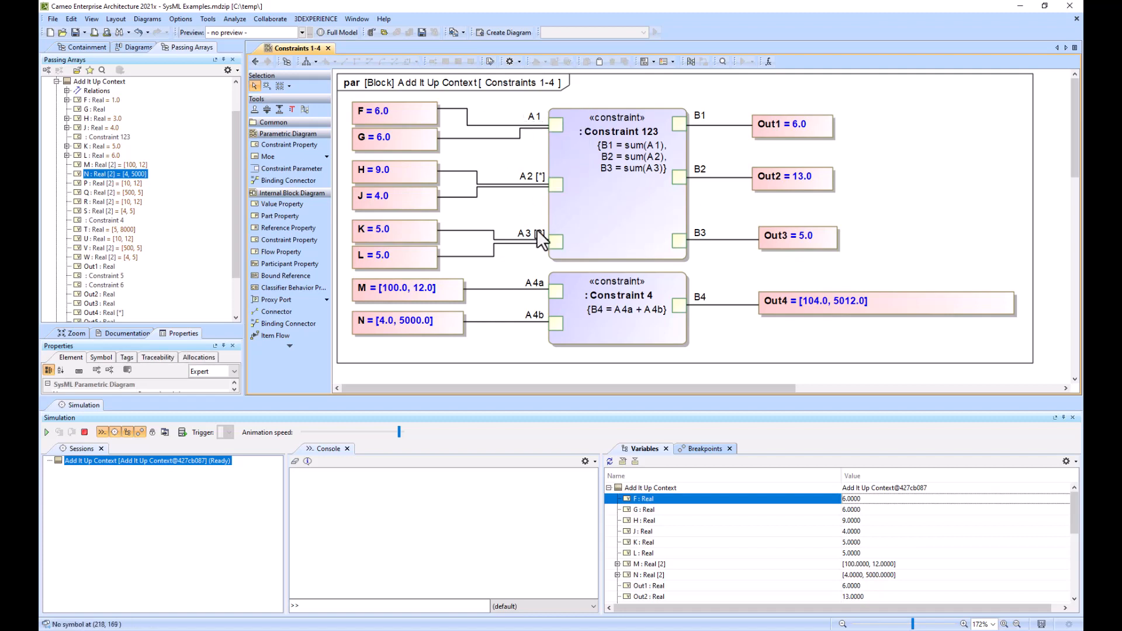
mouse_move(542, 238)
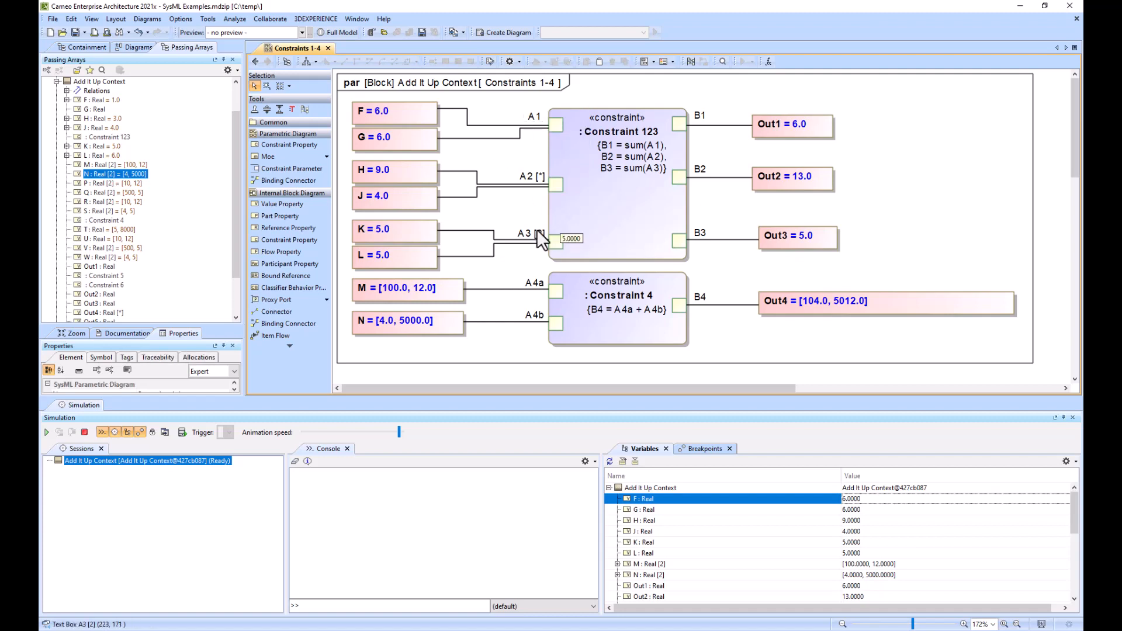
mouse_move(544, 195)
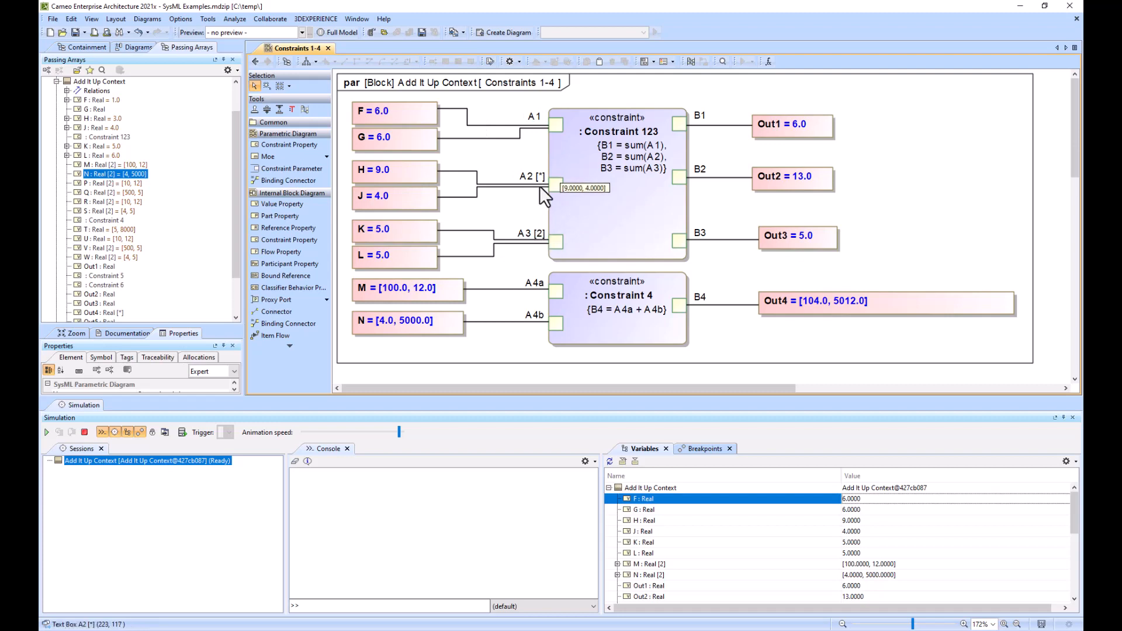
mouse_move(521, 295)
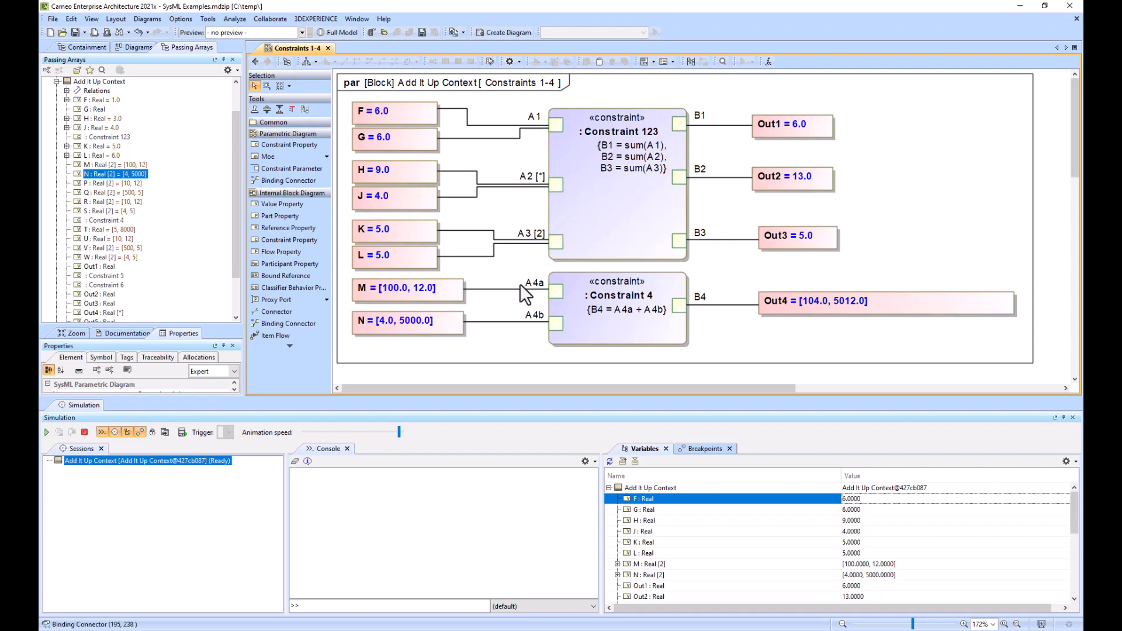
mouse_move(594, 318)
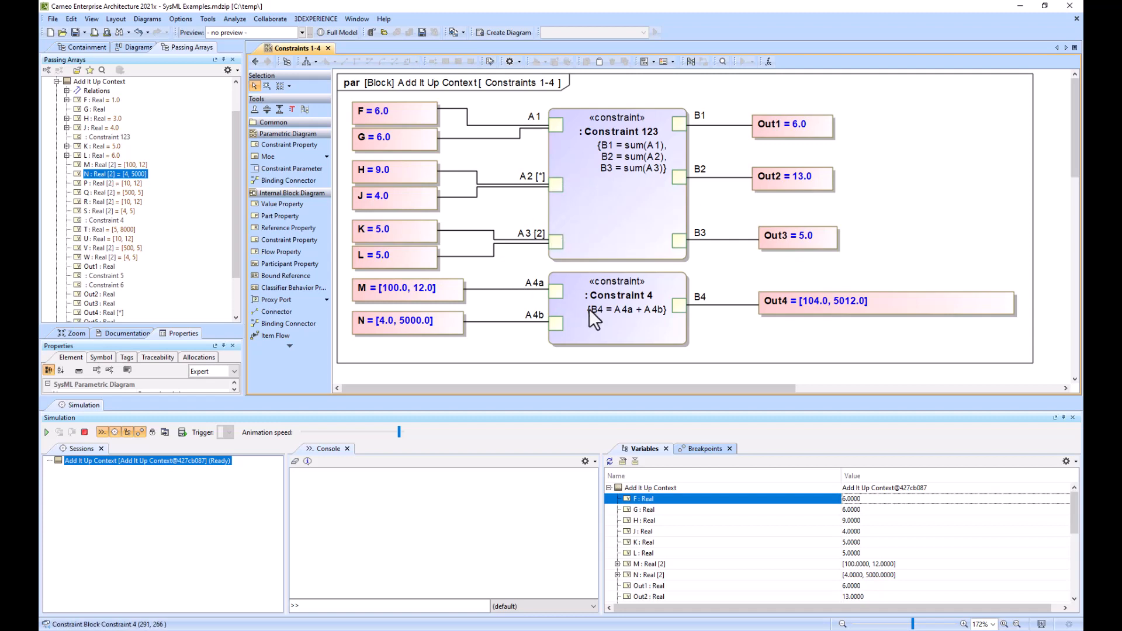
mouse_move(403, 305)
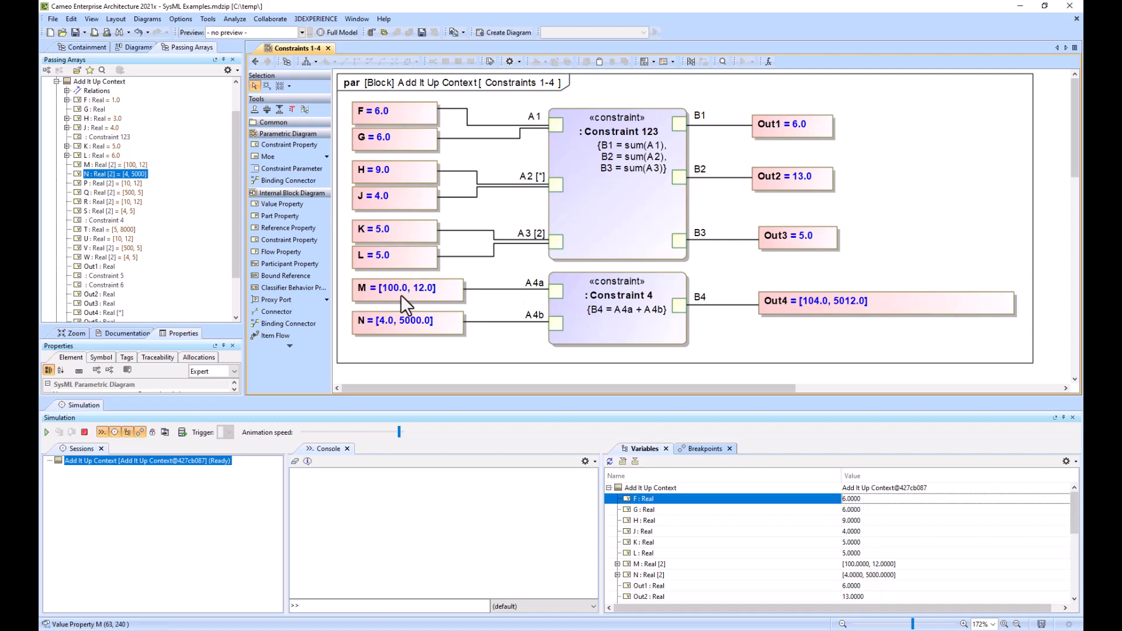
mouse_move(368, 351)
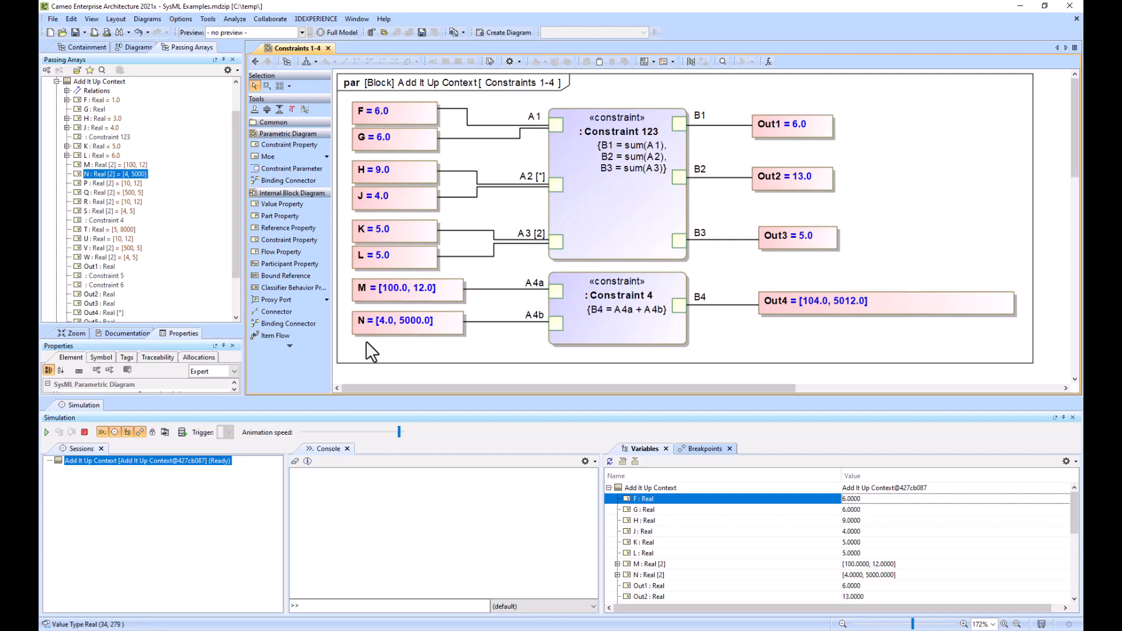
mouse_move(768, 322)
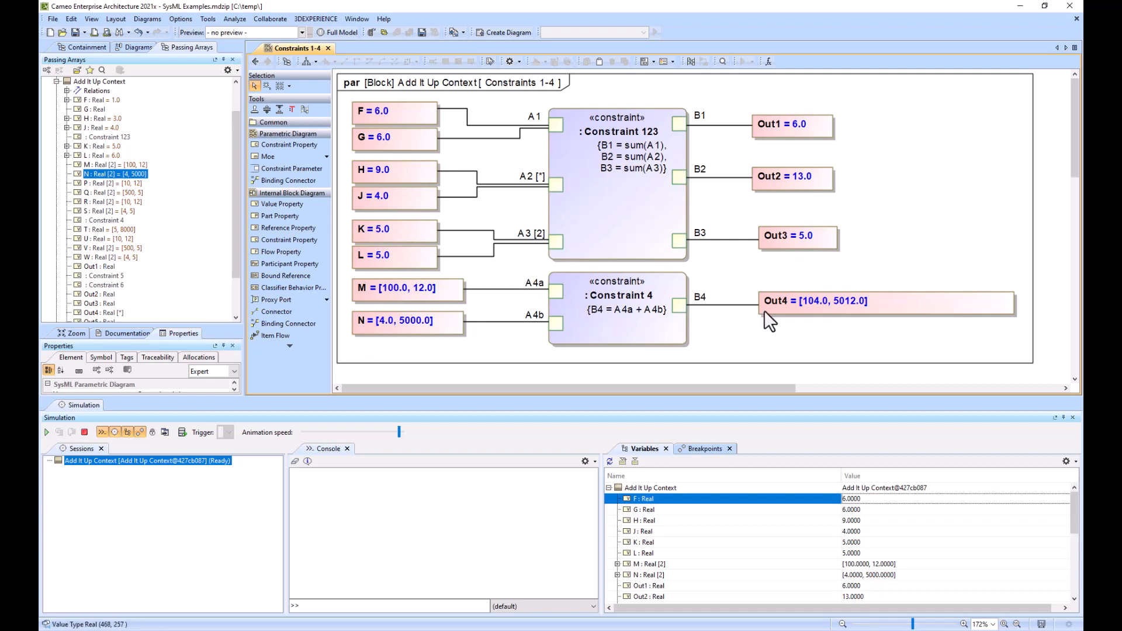
mouse_move(842, 315)
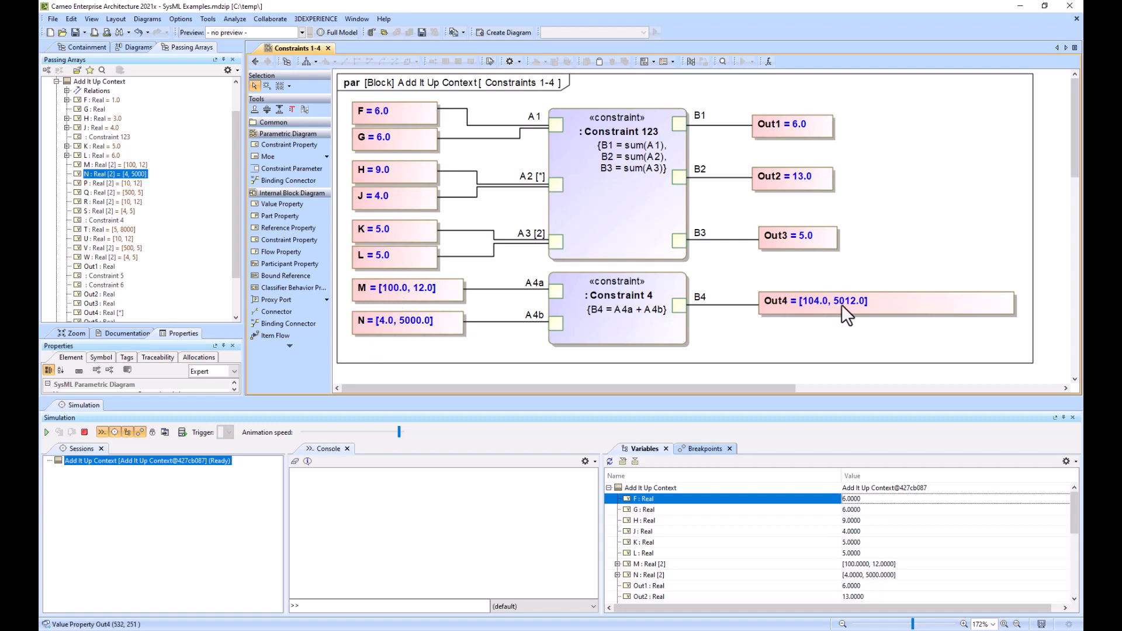
mouse_move(391, 302)
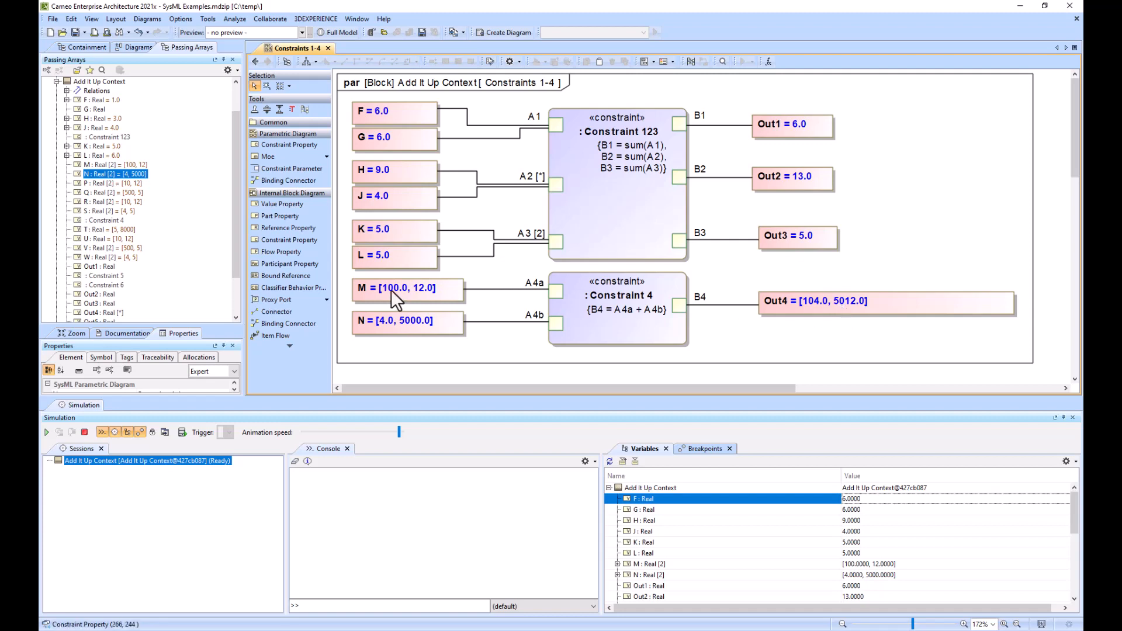
mouse_move(843, 306)
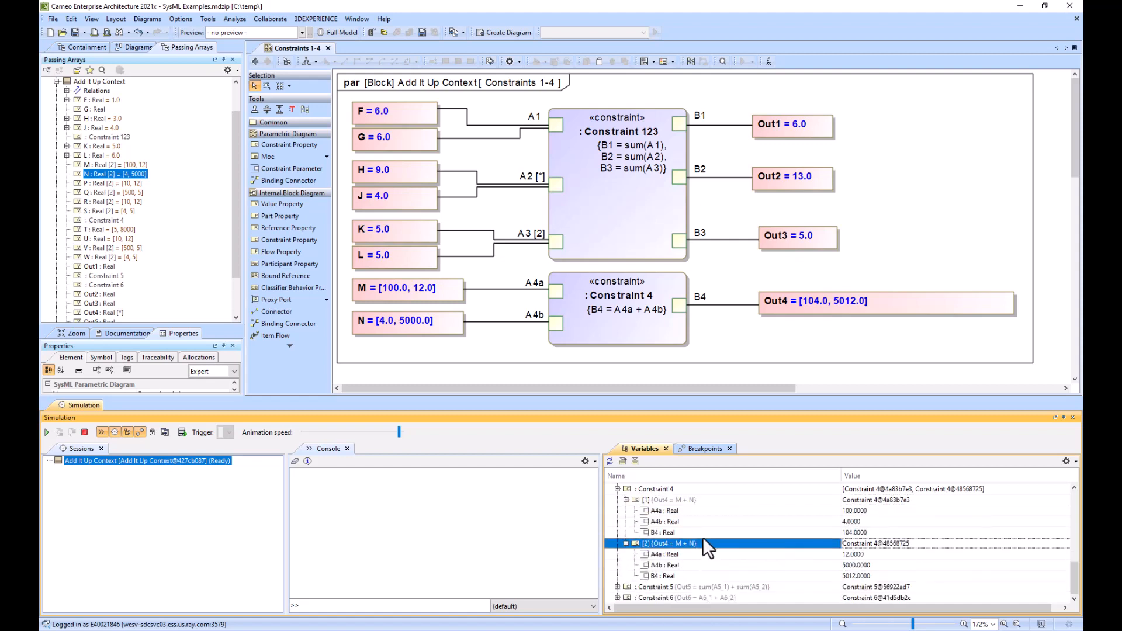
mouse_move(688, 522)
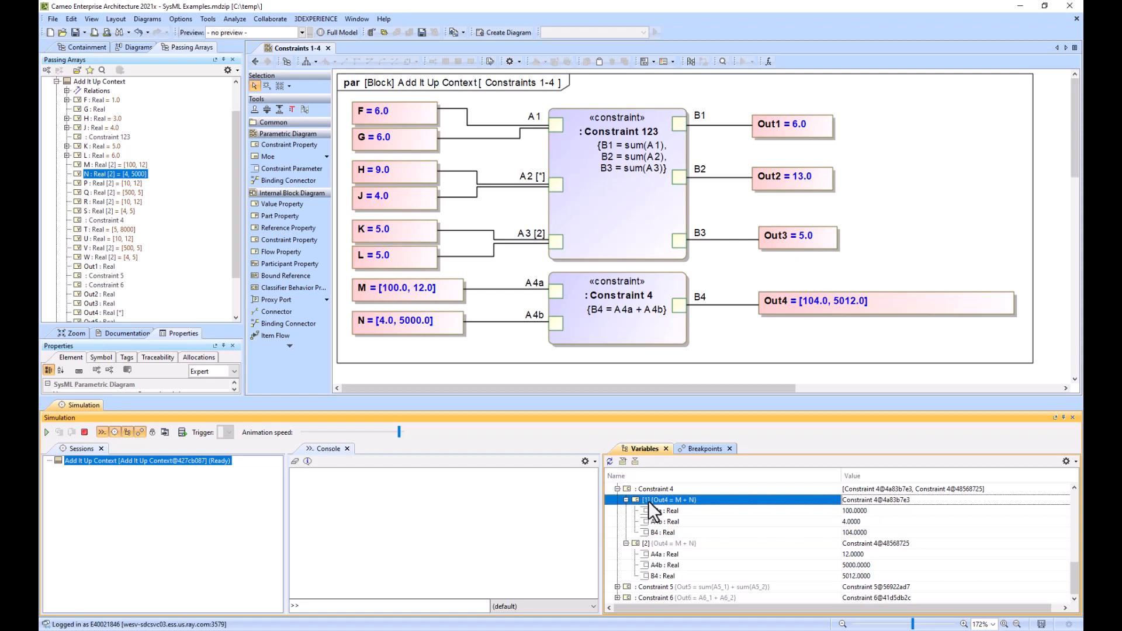
- Inspect both Constraint 4 instances' A4a and A4b values: 100+4 and 12+5000
click(666, 510)
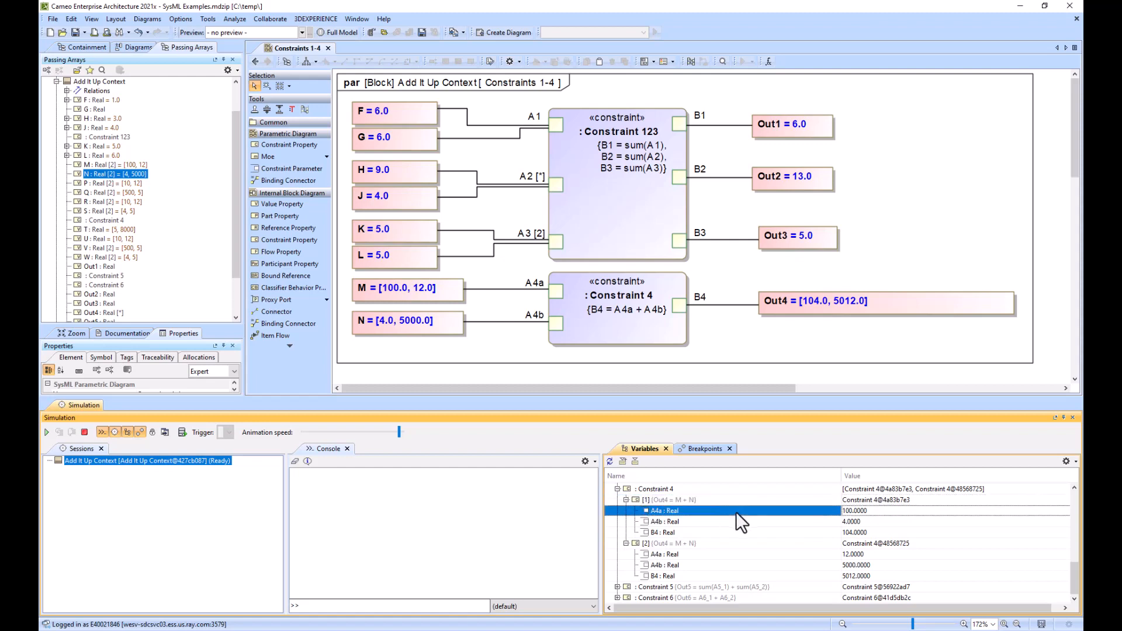
click(671, 554)
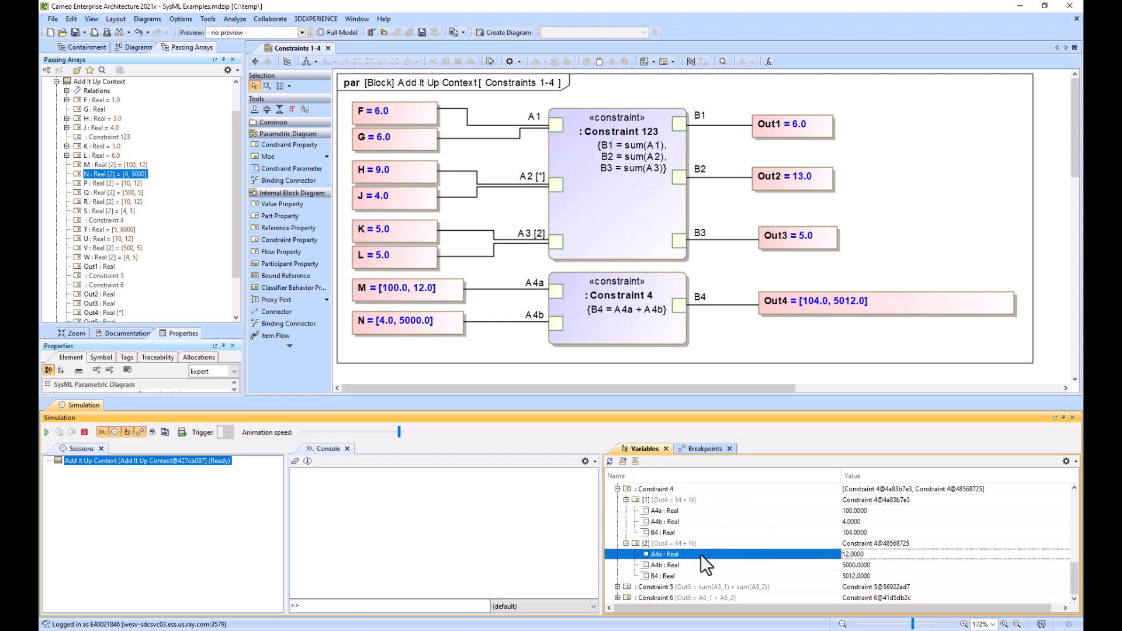
click(665, 565)
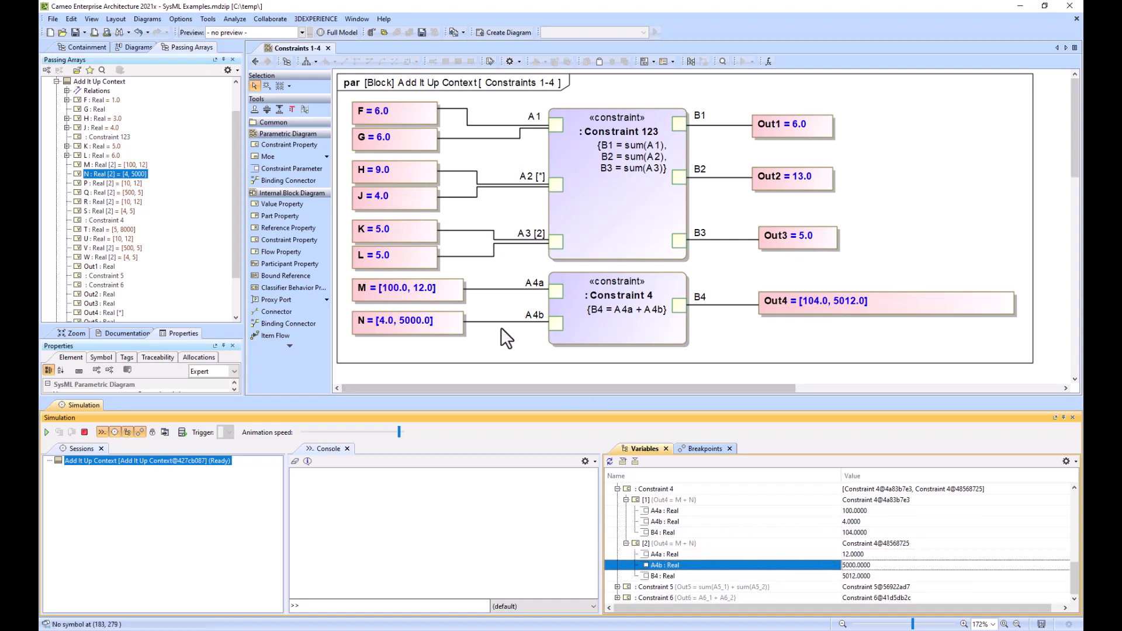
- Try Constraint 4 as A4a * A4b, run it, then stop and re-edit the equation
click(84, 432)
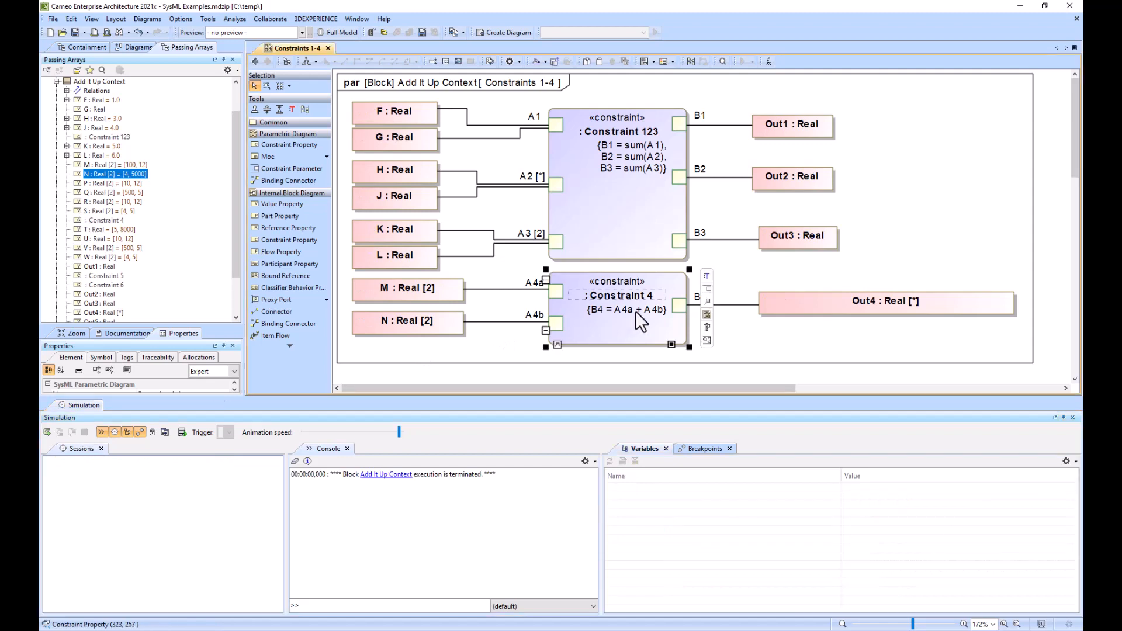
double_click(640, 311)
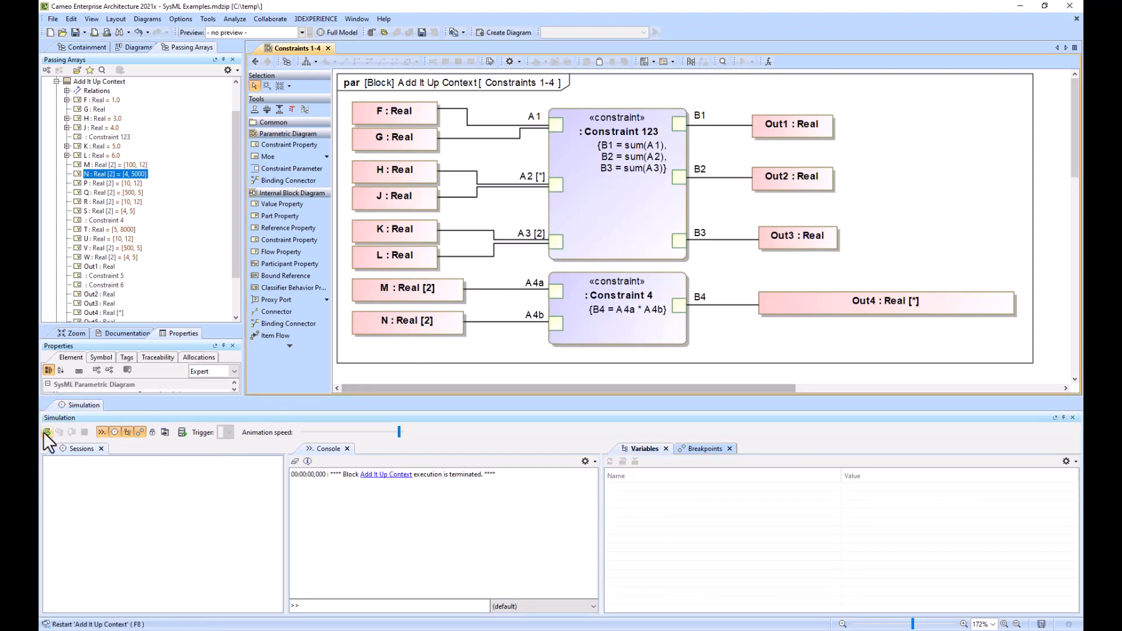
click(47, 432)
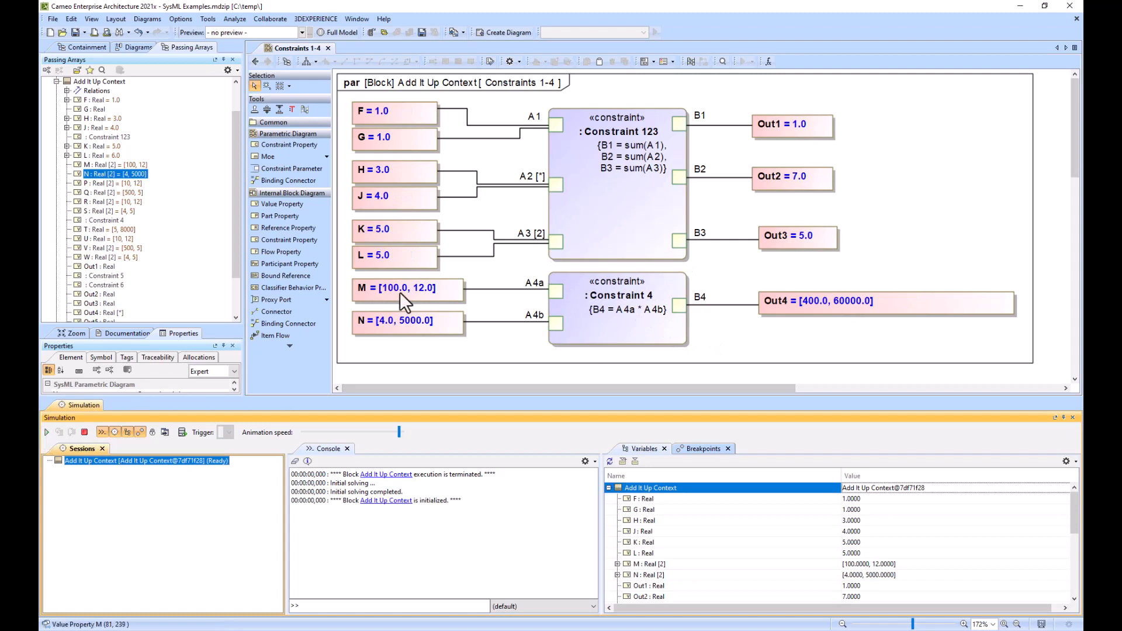
mouse_move(425, 297)
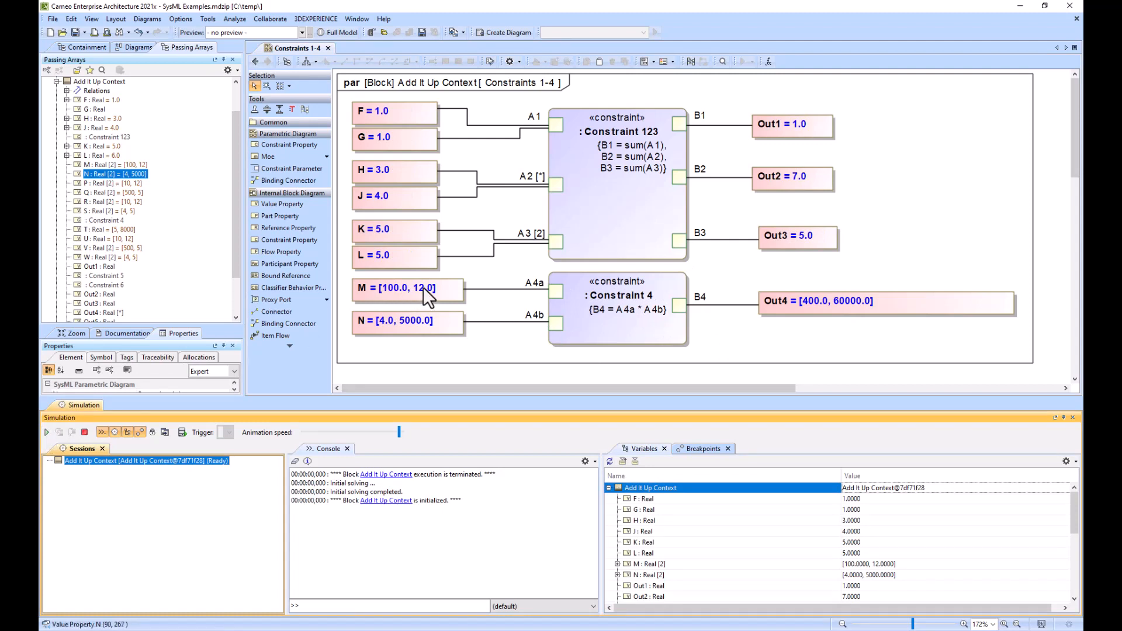
click(84, 433)
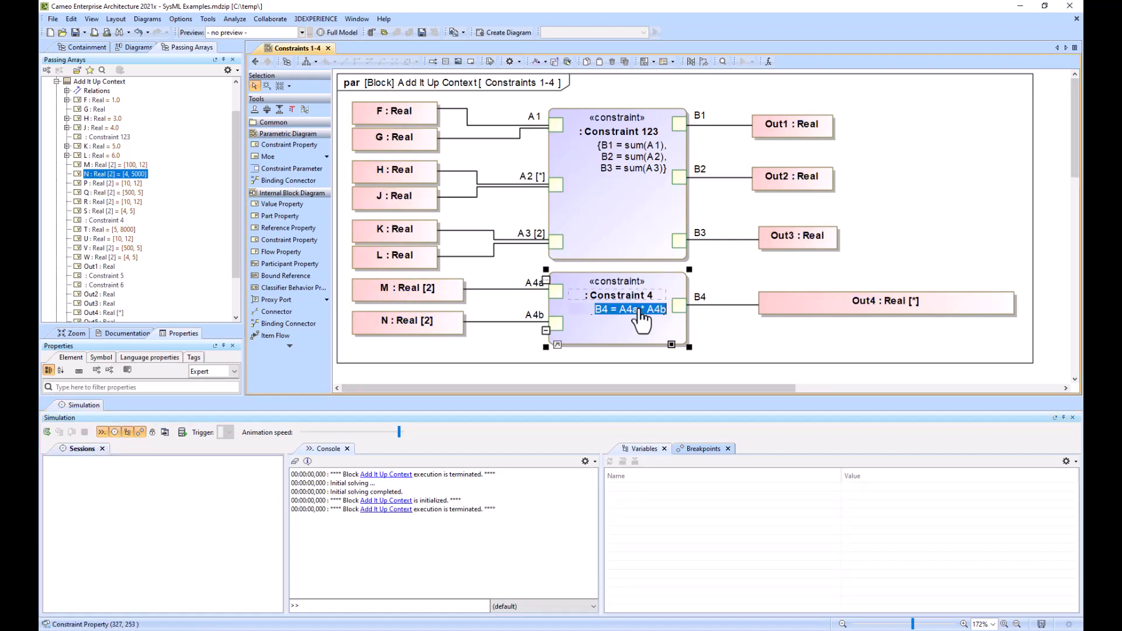
click(516, 344)
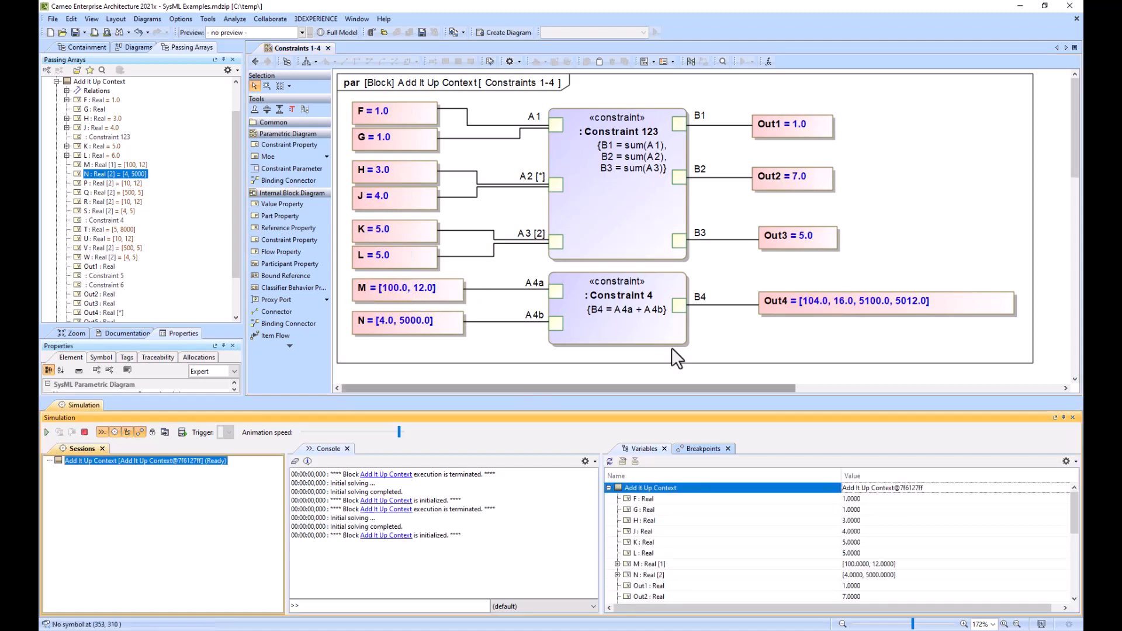
mouse_move(785, 343)
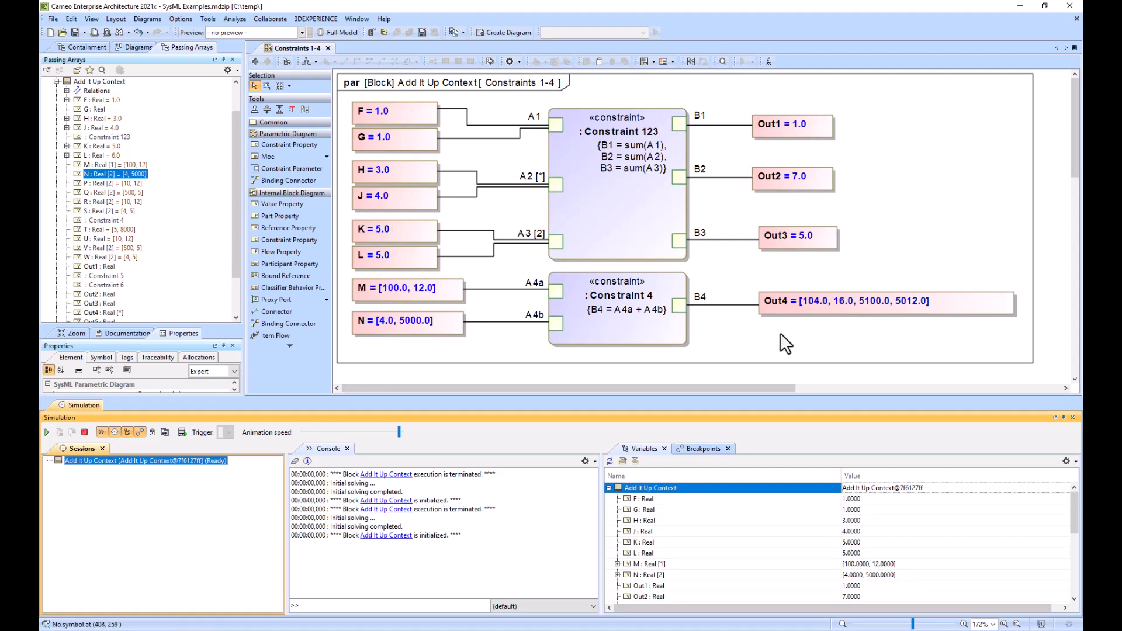
mouse_move(394, 329)
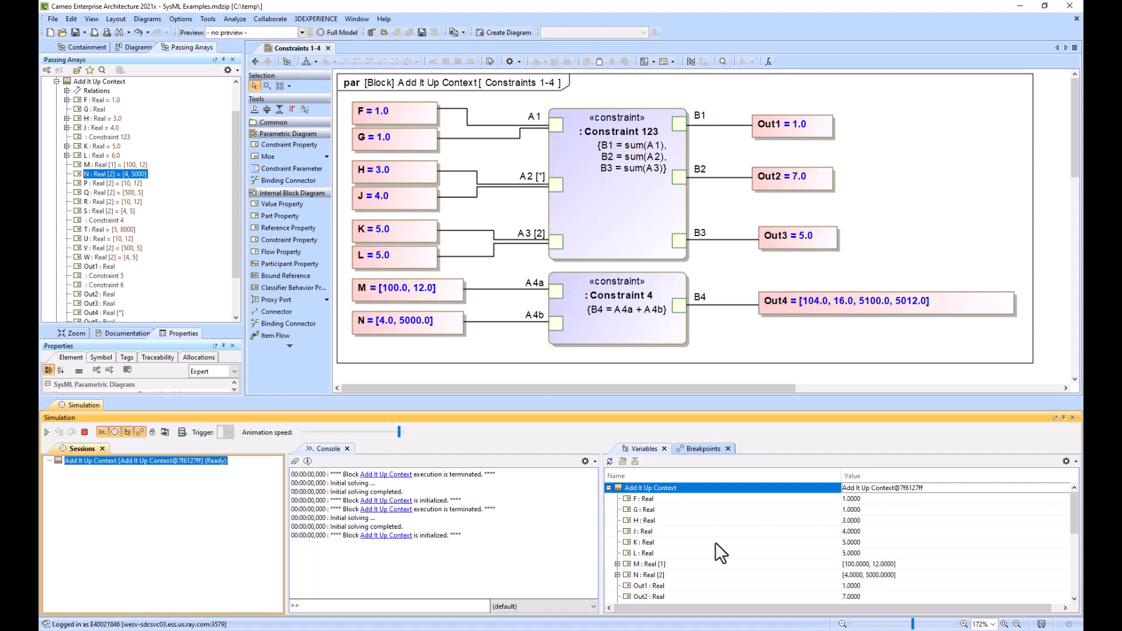
- Expand Constraint 4's instances and A4a arrays, showing M's array added to one N
scroll(down, 3)
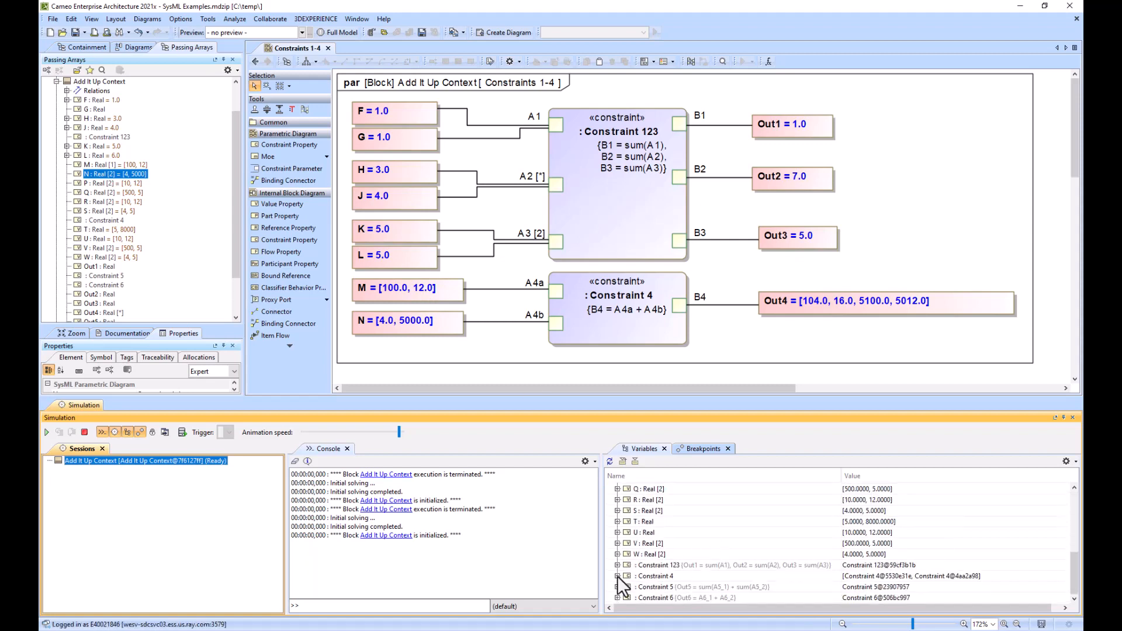
click(619, 576)
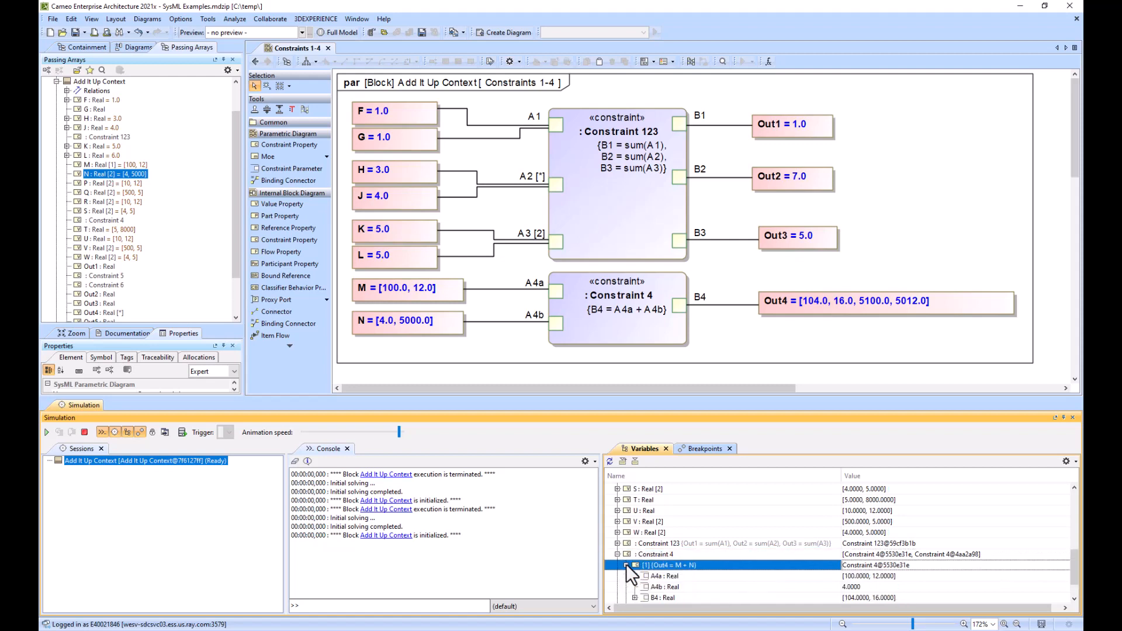
click(626, 565)
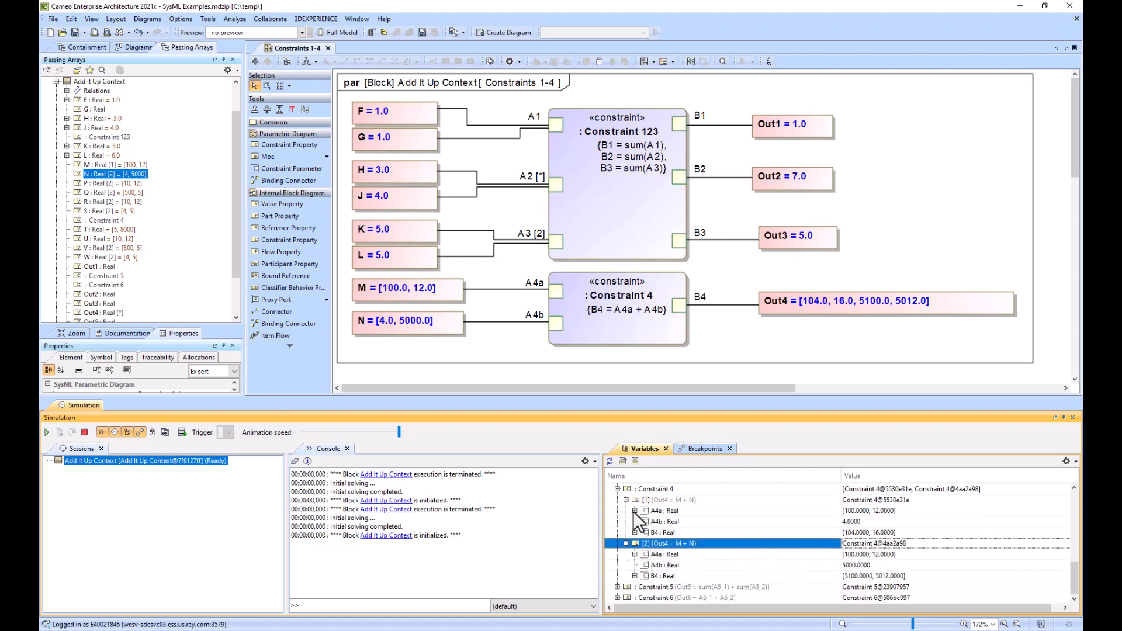
click(634, 510)
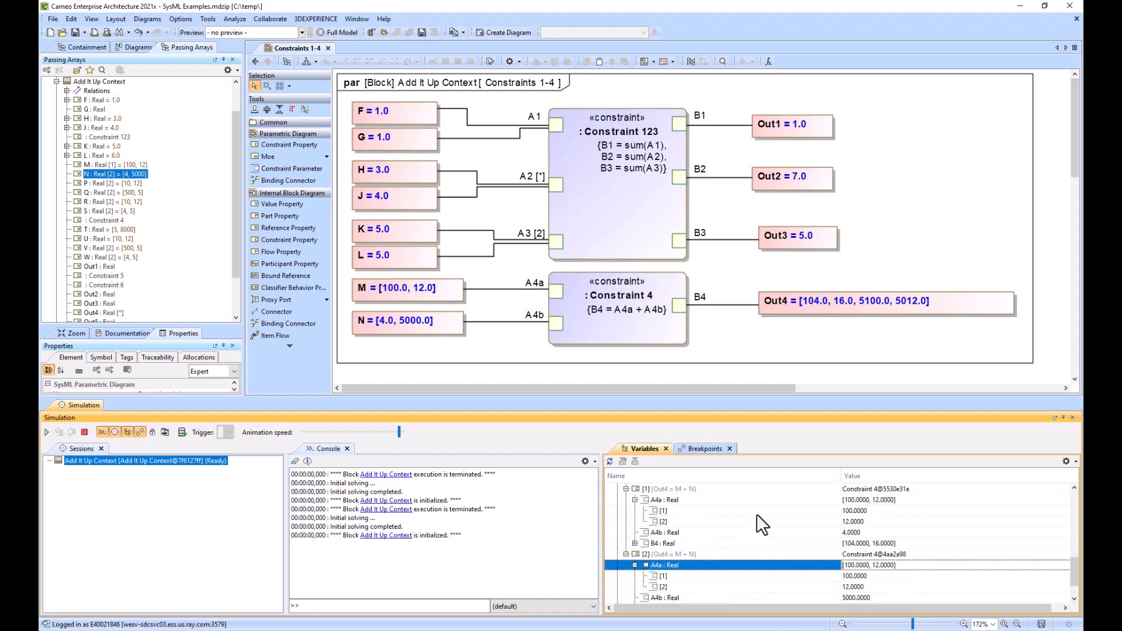
click(662, 521)
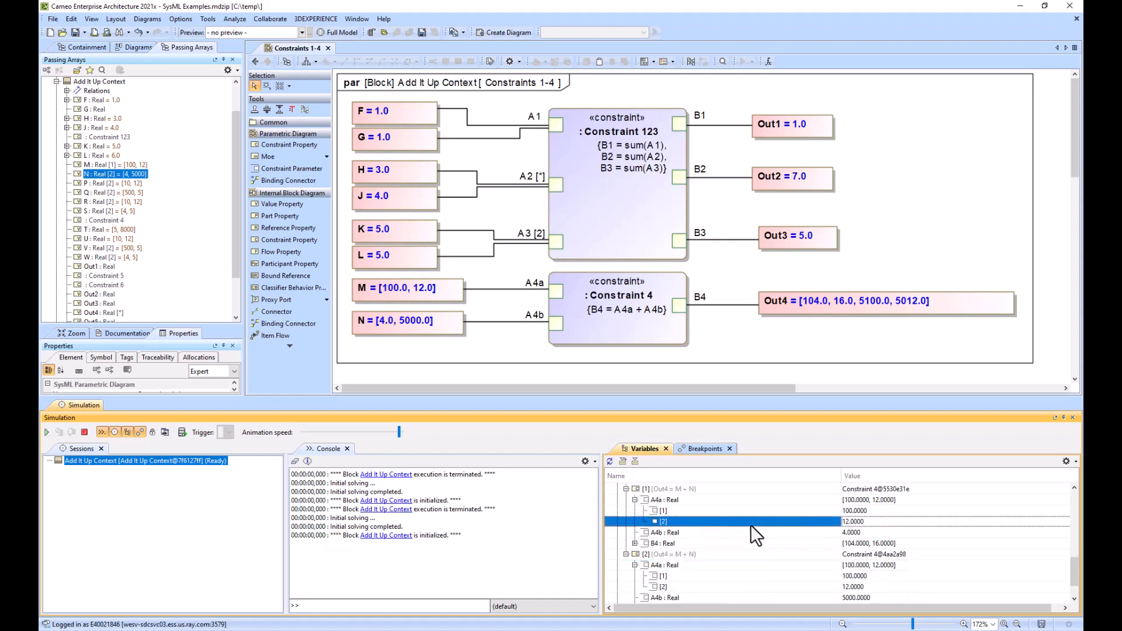
click(665, 532)
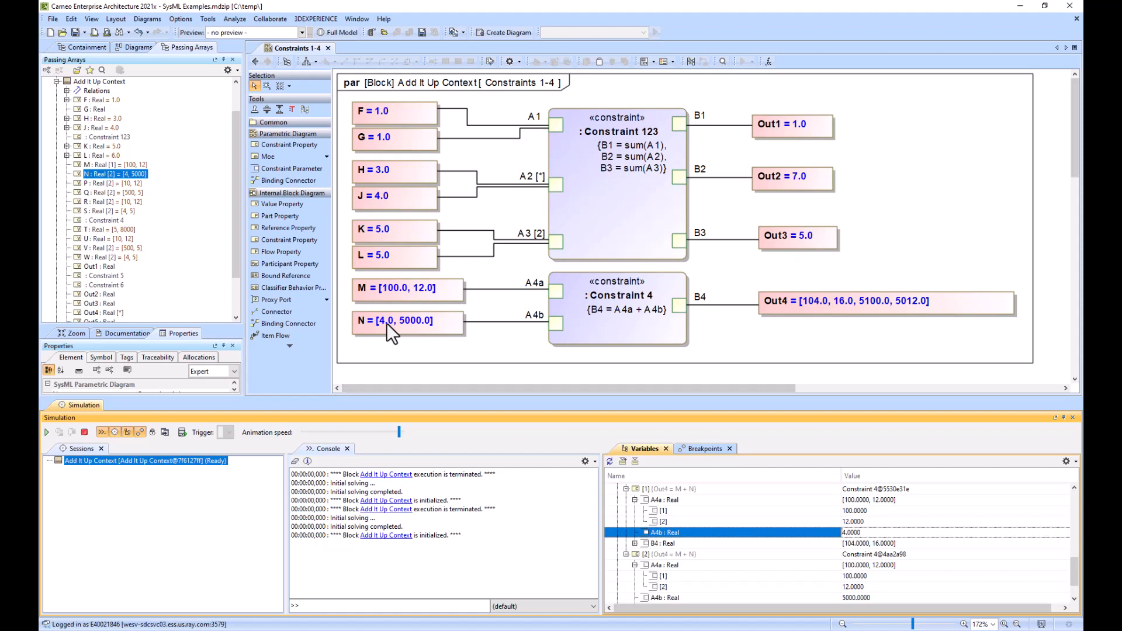
mouse_move(408, 298)
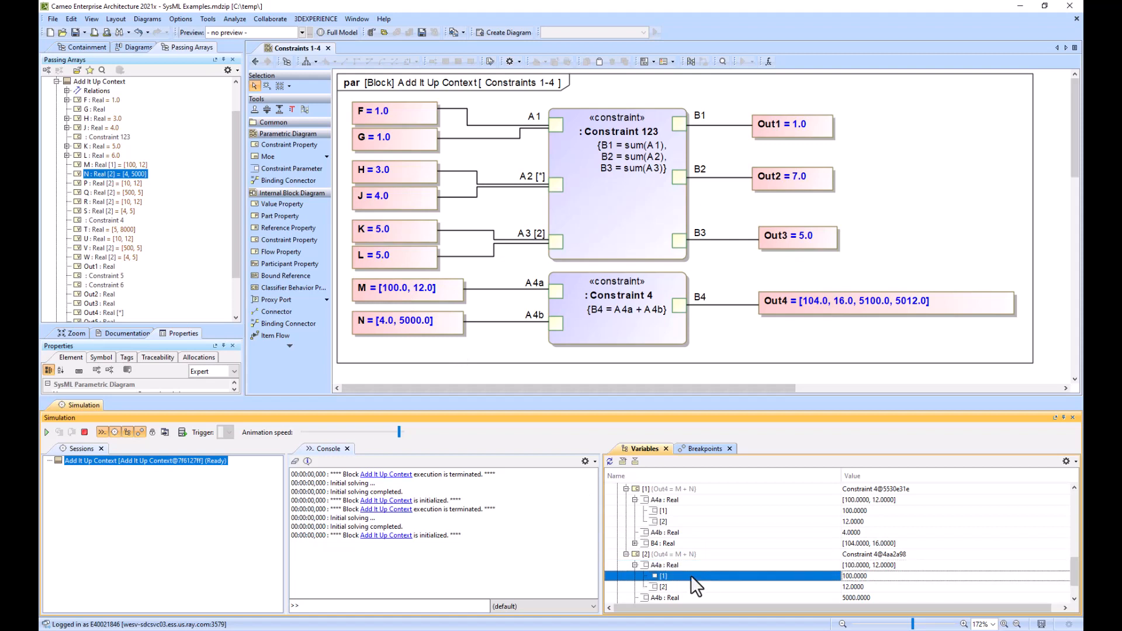
scroll(down, 3)
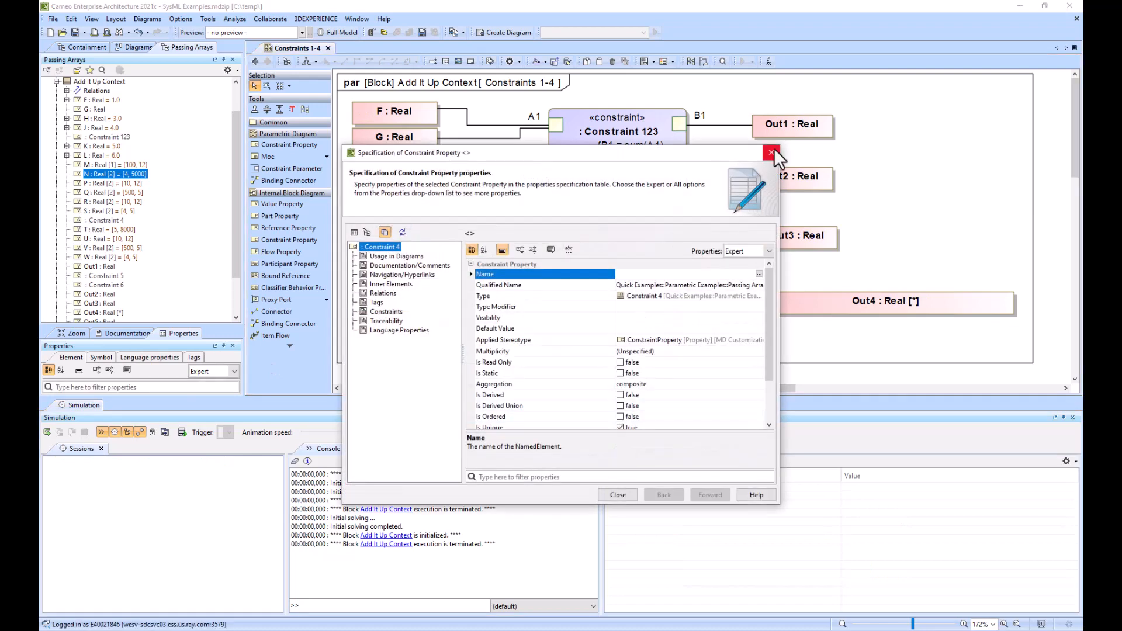
- Close the Constraint 4 specification and select Out4 and the Constraint 4 equation
click(770, 152)
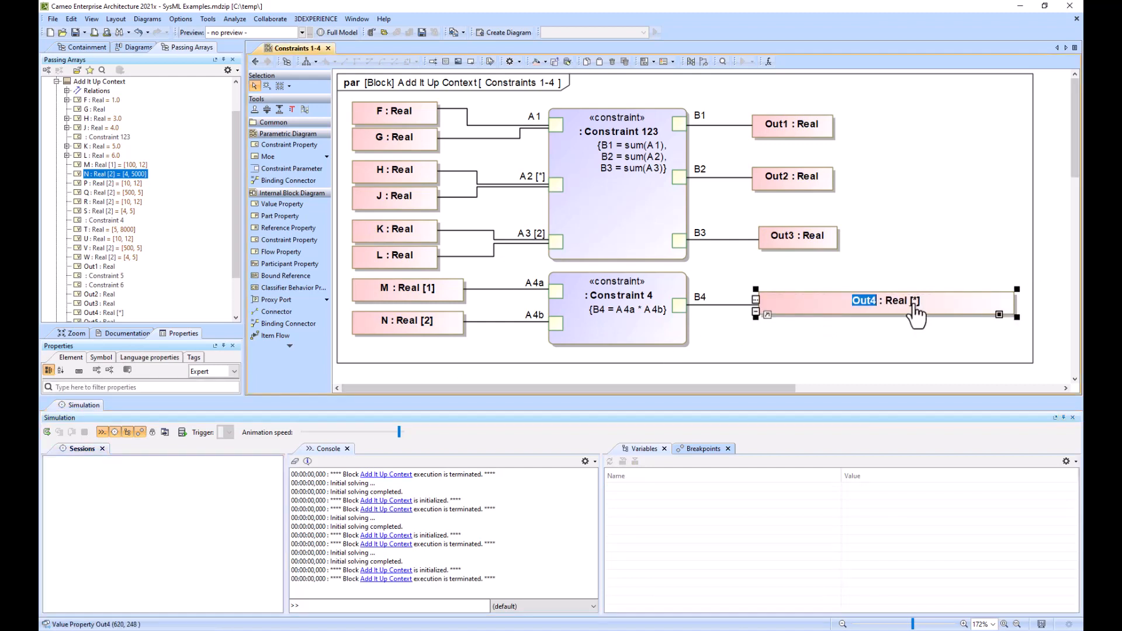
click(912, 333)
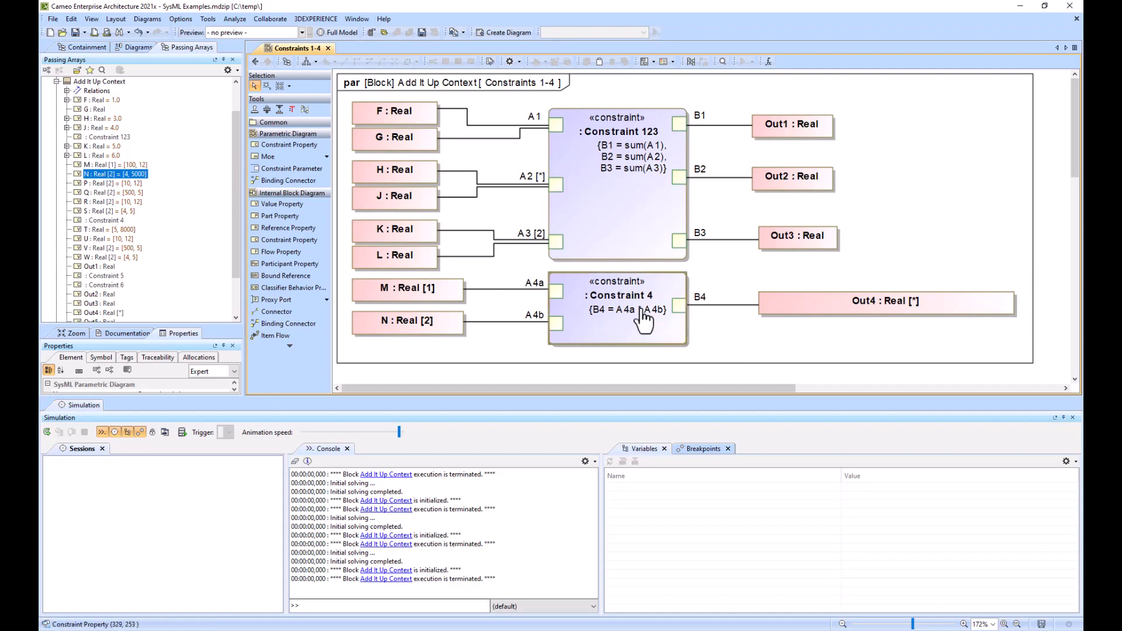
click(621, 312)
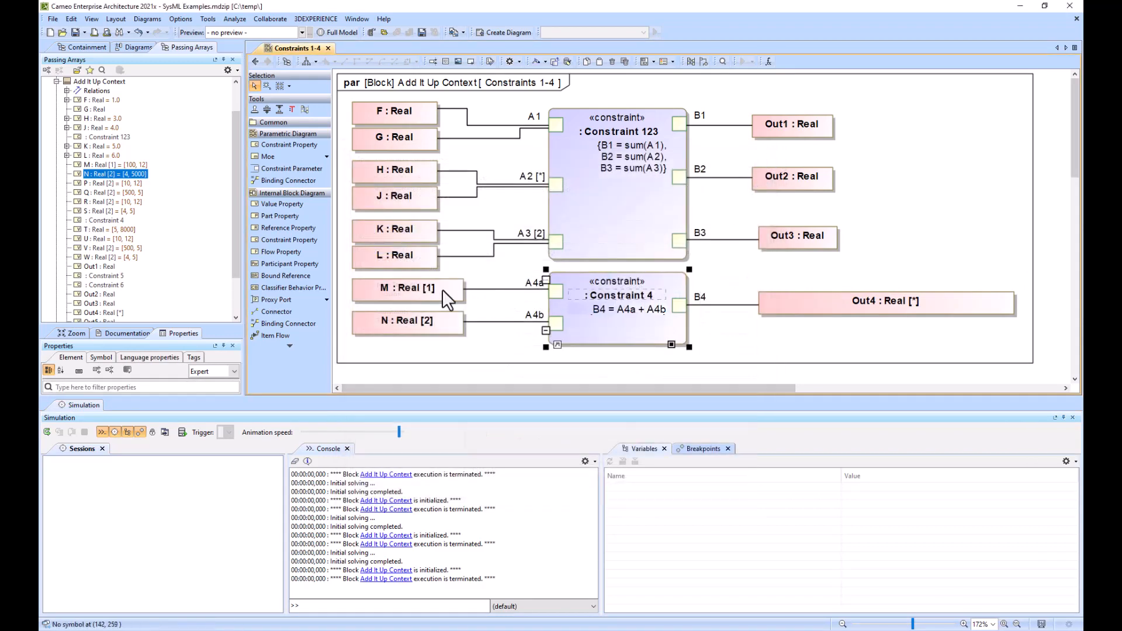
- Confirm the equation edit, set M to Real [1], and test-run the simulation
click(404, 289)
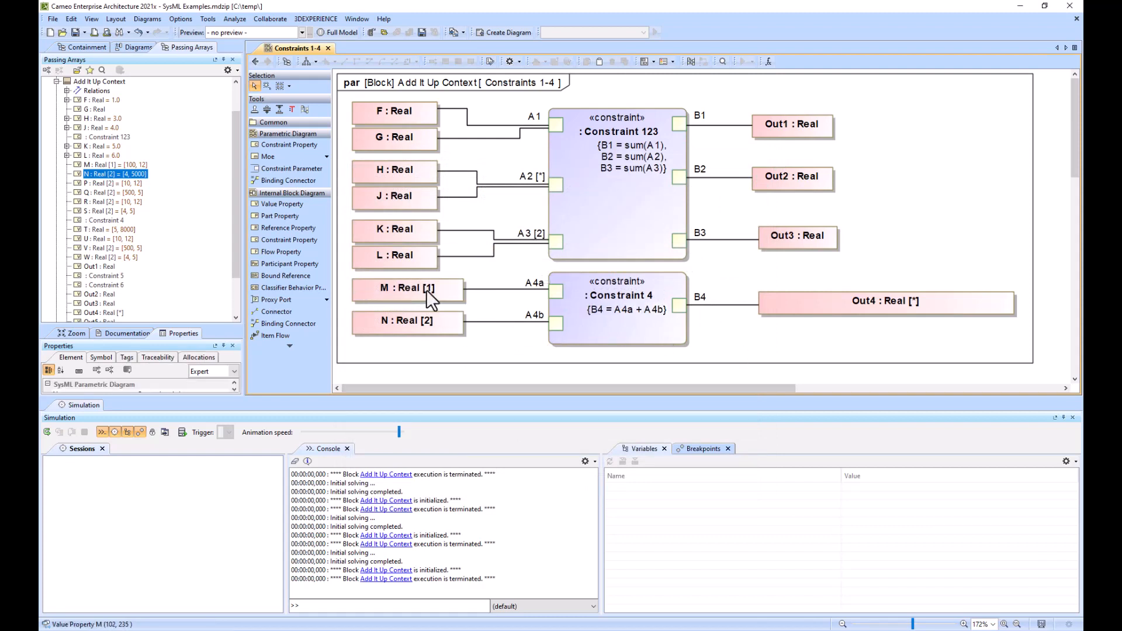
double_click(407, 287)
text(2)
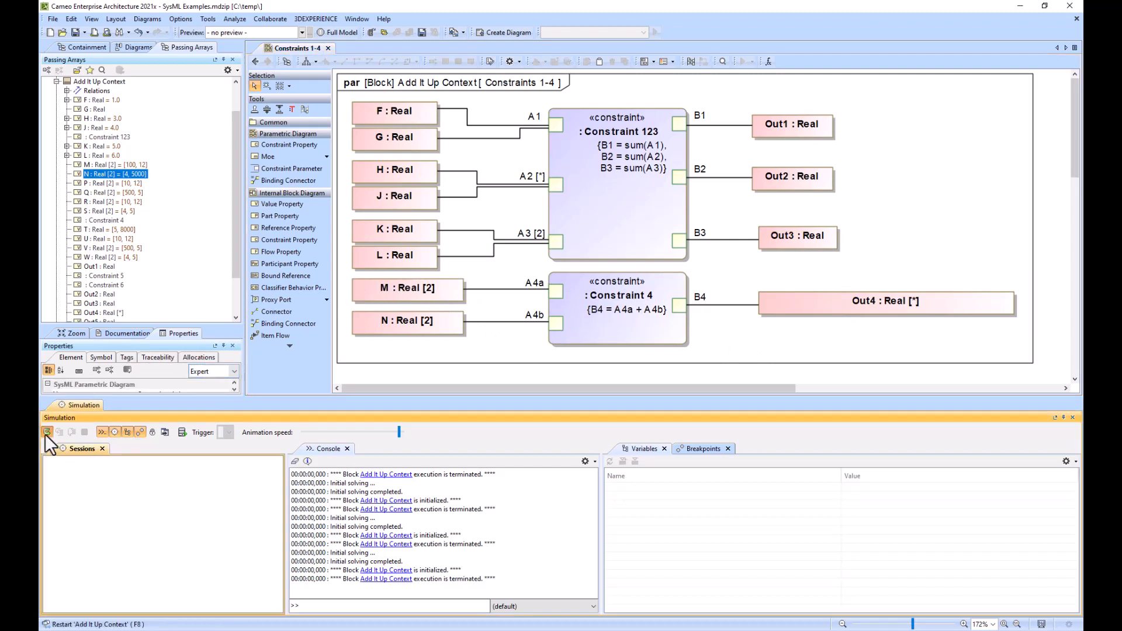
click(46, 432)
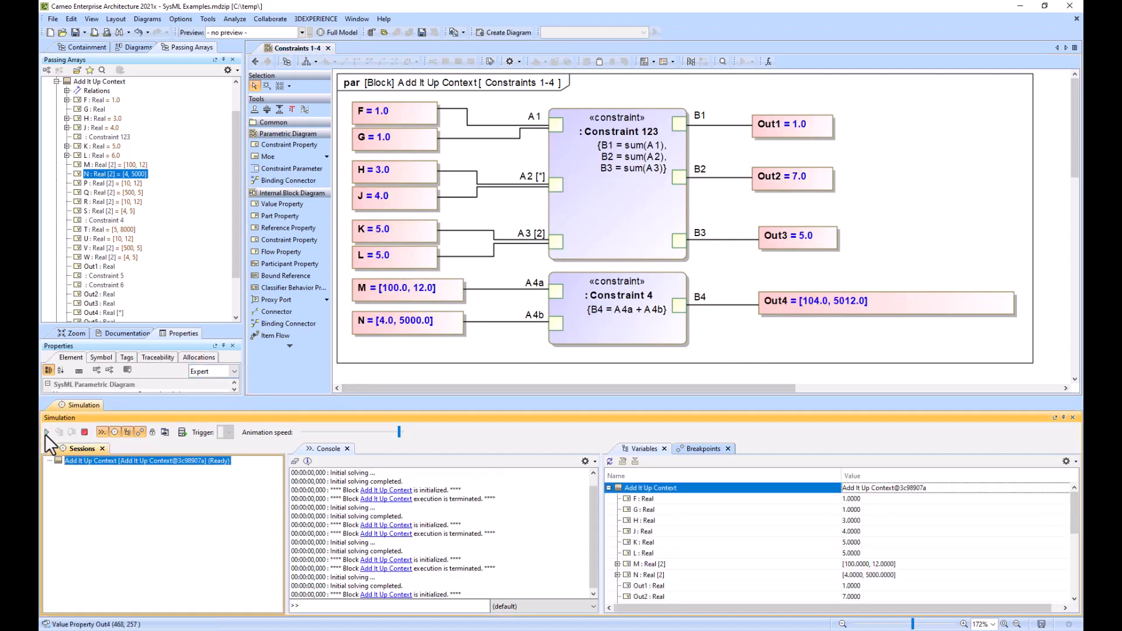
click(84, 432)
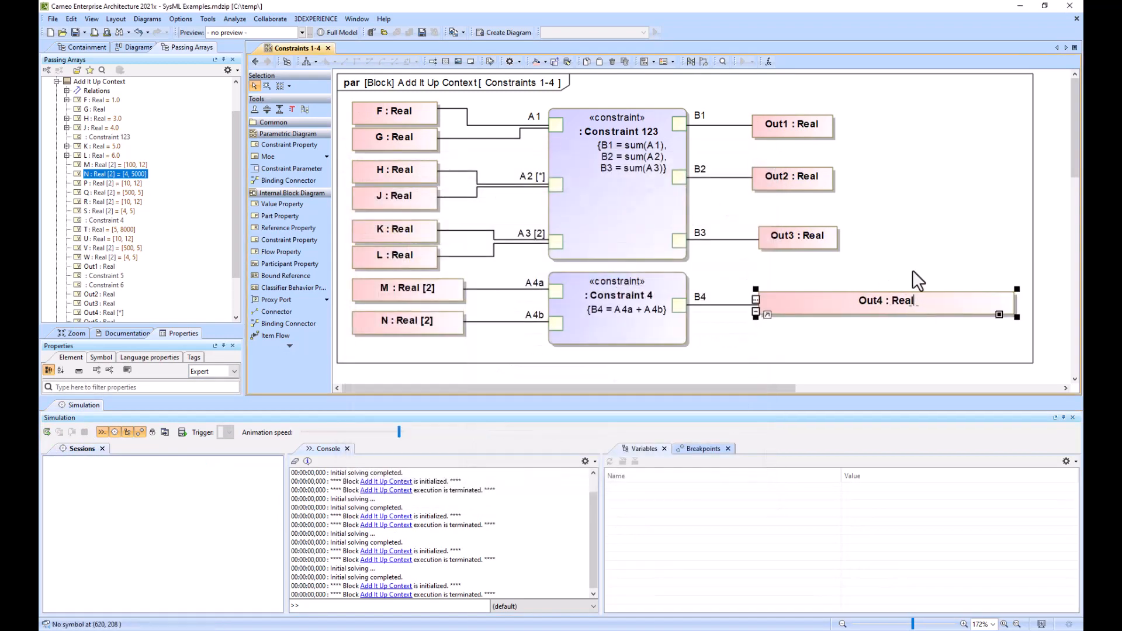
- Make Out4 Real [2], rerun for [104.0, 16.0], then change Out4 to Real [*]
click(46, 432)
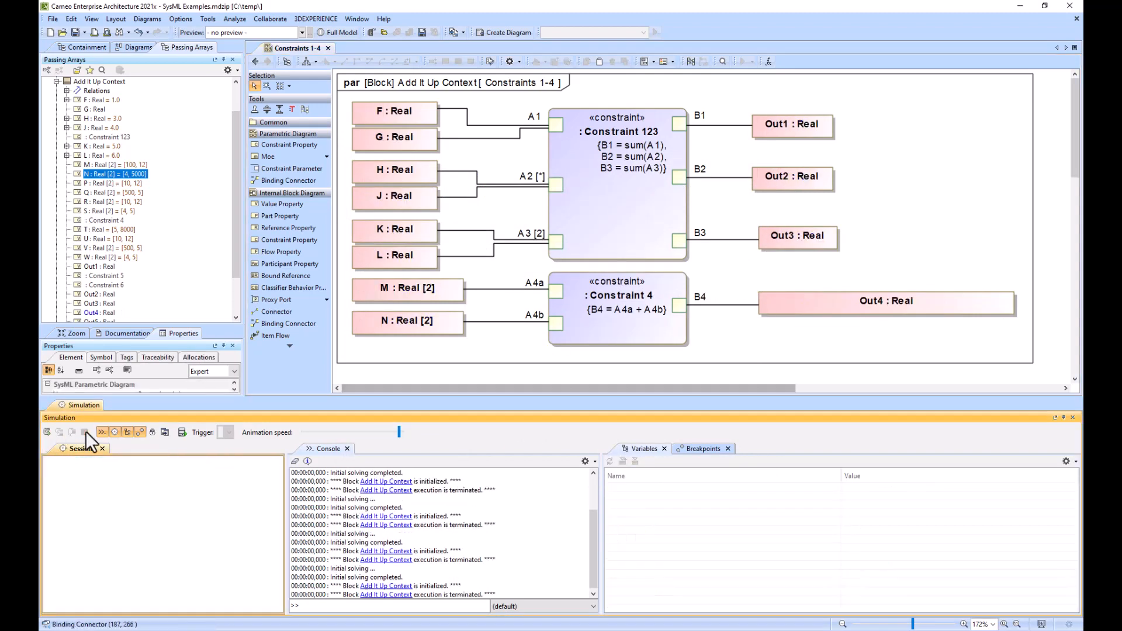
click(407, 288)
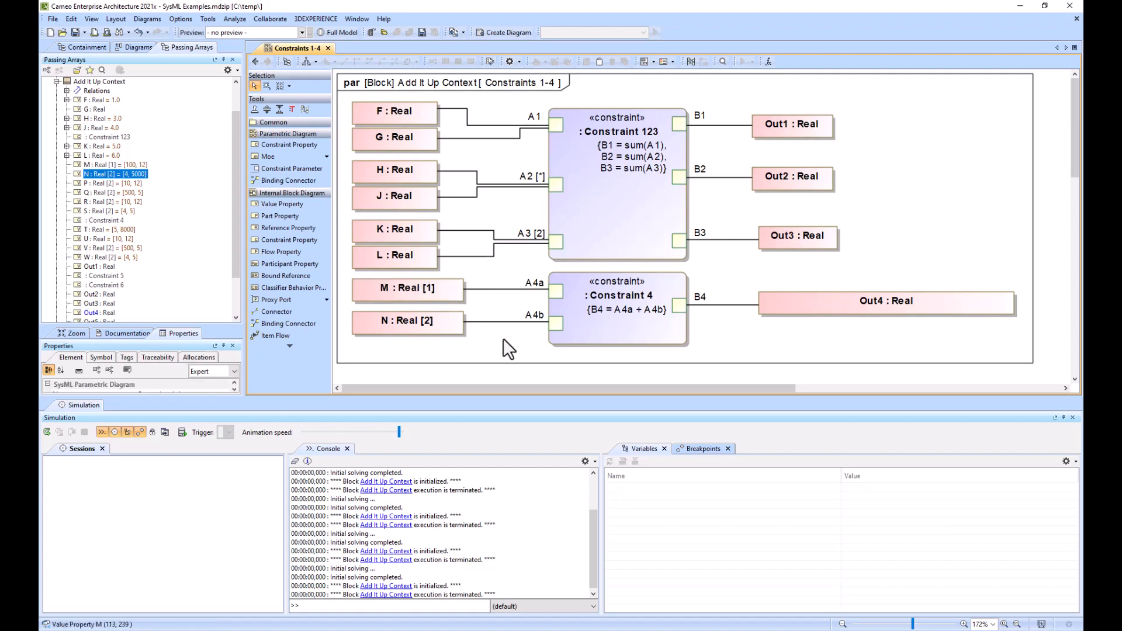
click(42, 433)
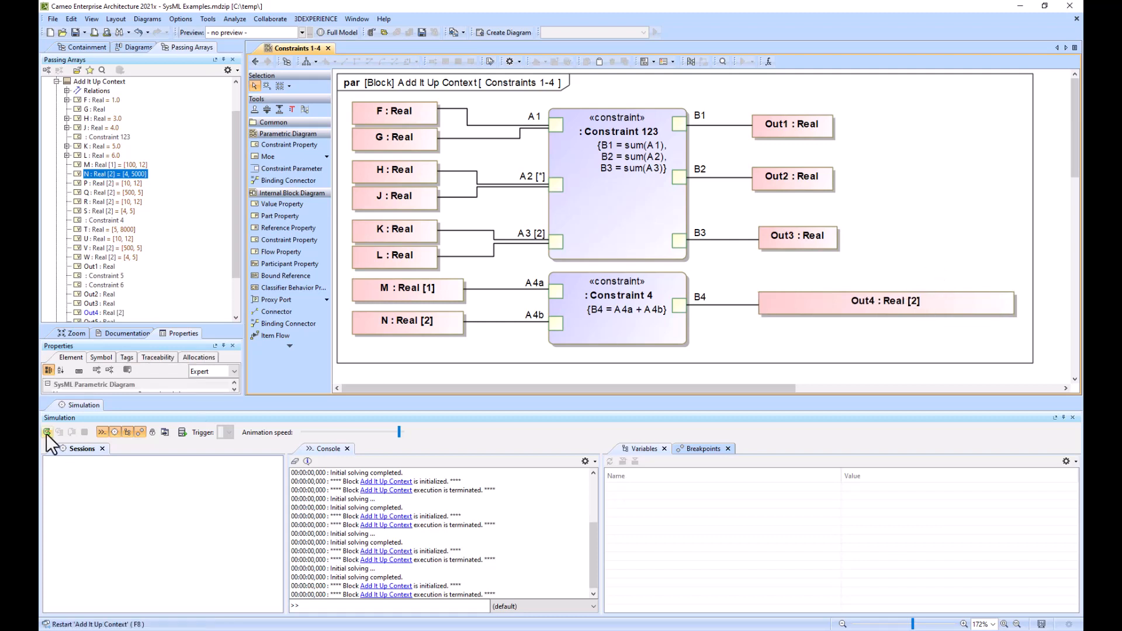
click(45, 433)
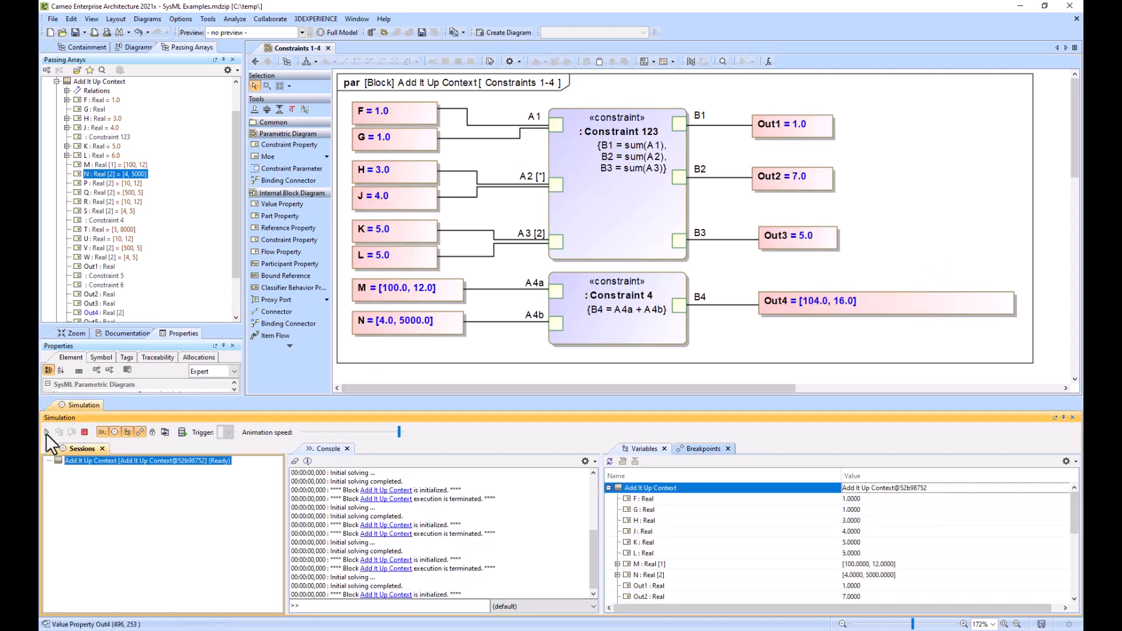
click(68, 432)
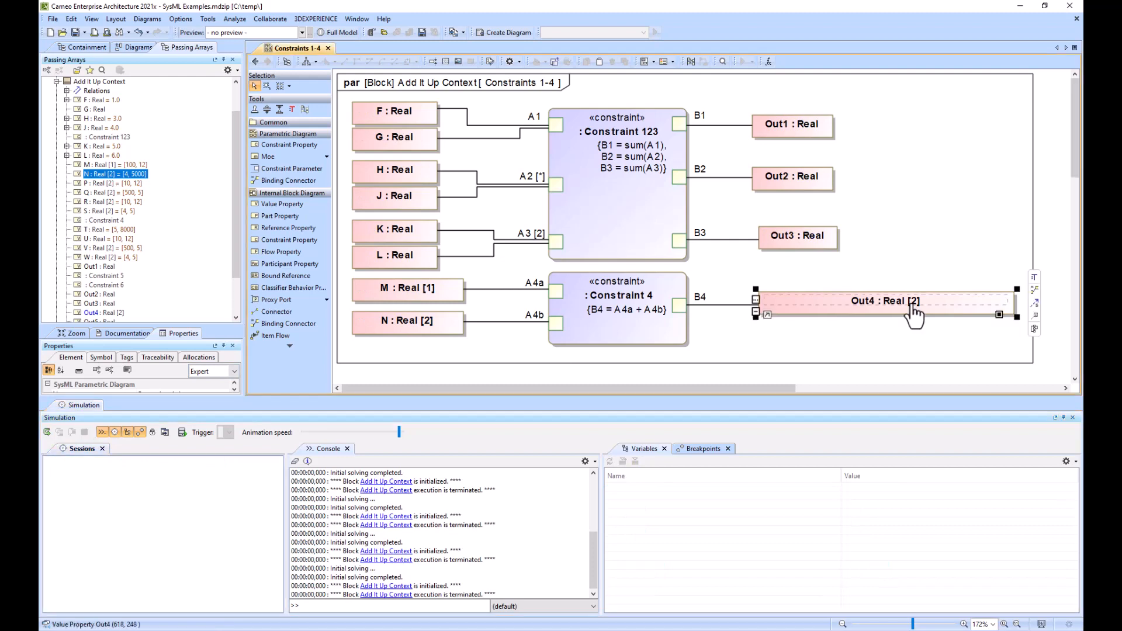
double_click(901, 301)
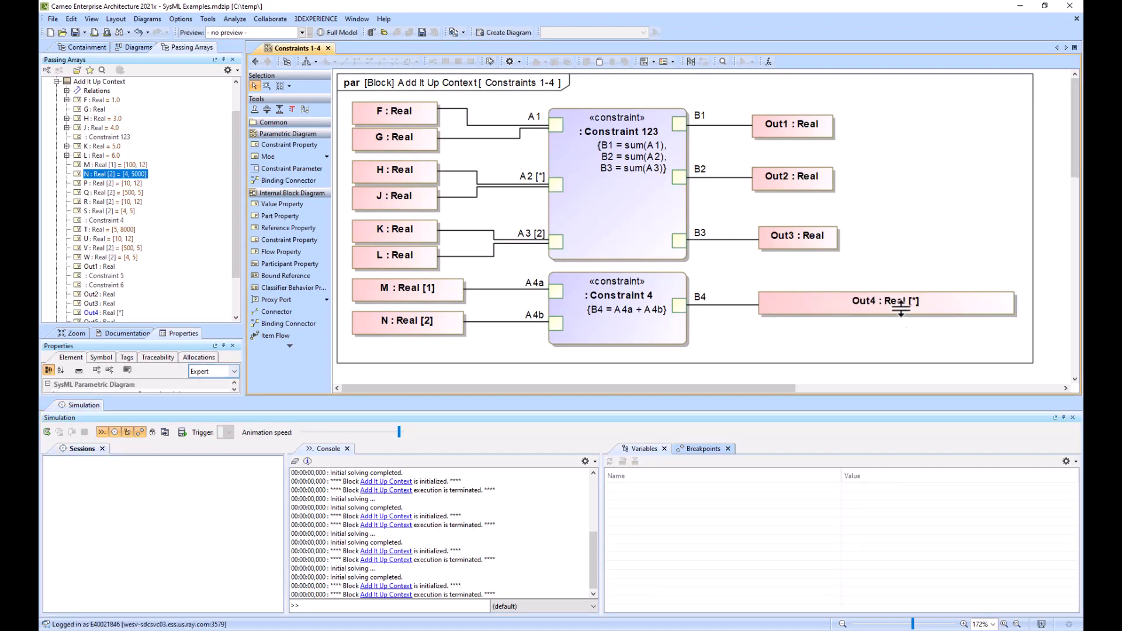
click(44, 431)
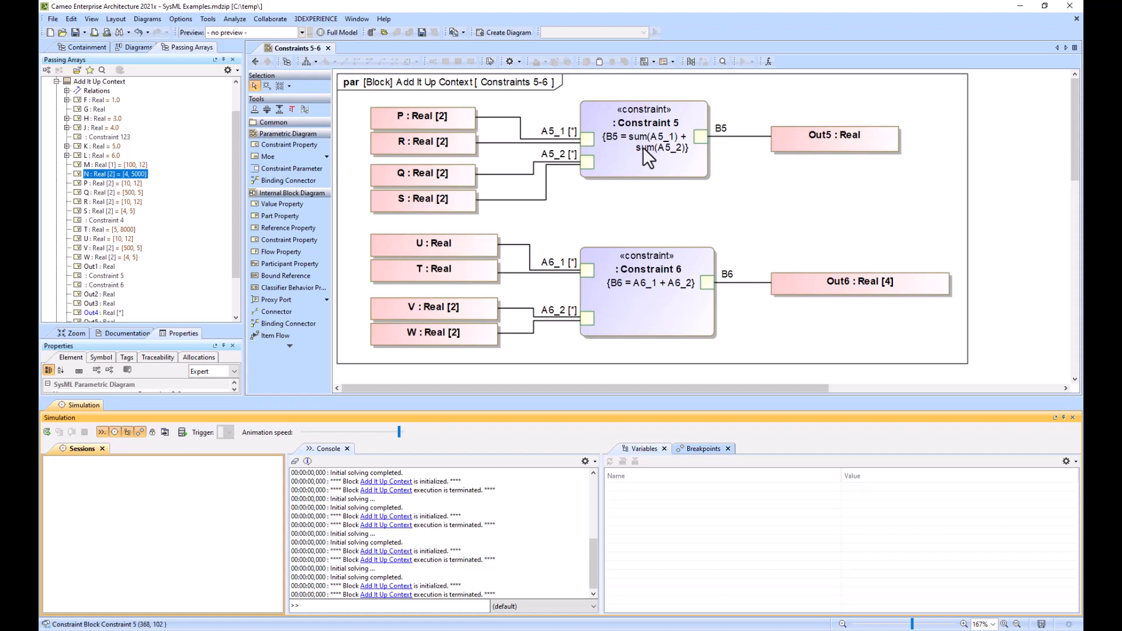
mouse_move(637, 180)
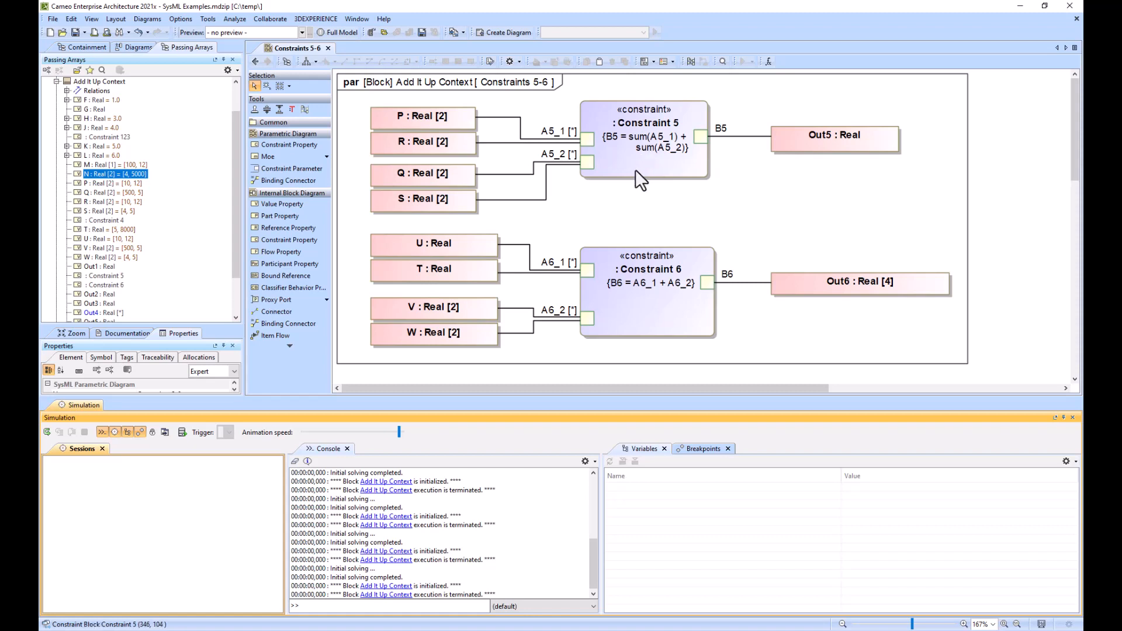
mouse_move(586, 159)
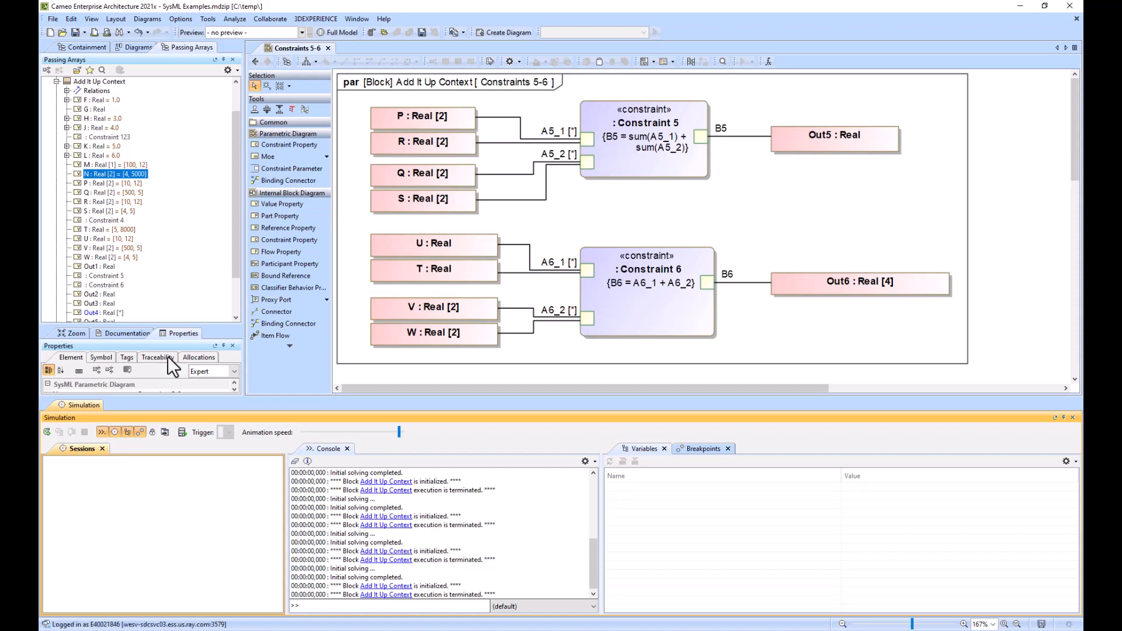
- Run the Constraints 5-6 simulation, giving Out5 558.0 and Out6 [510.0, 17.0, 9.0, 8005.0]
click(47, 432)
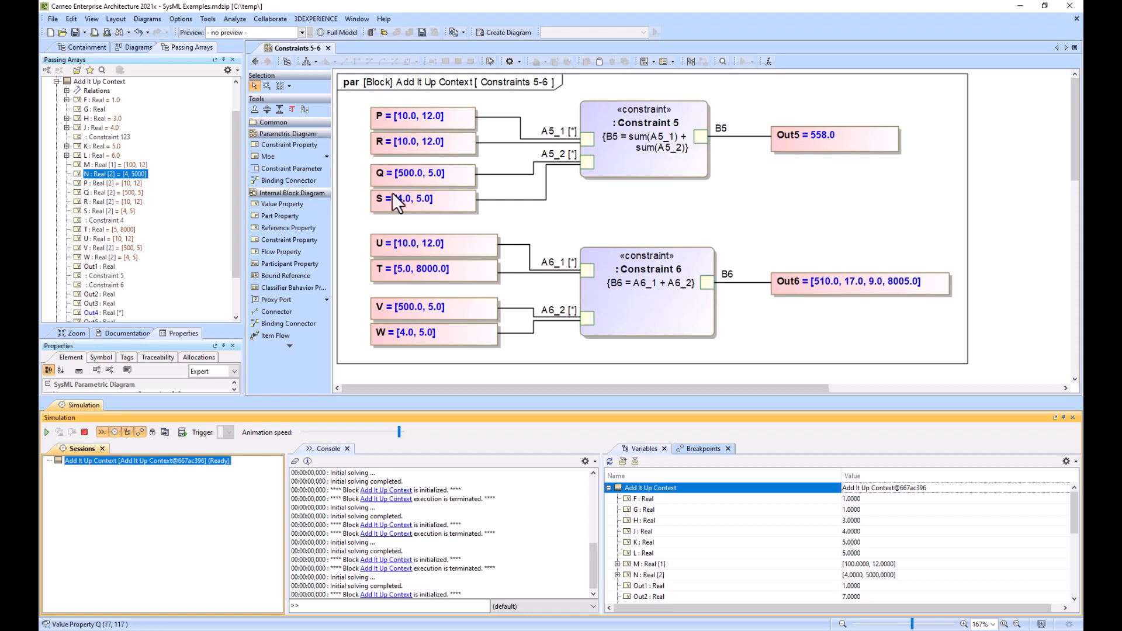
mouse_move(412, 205)
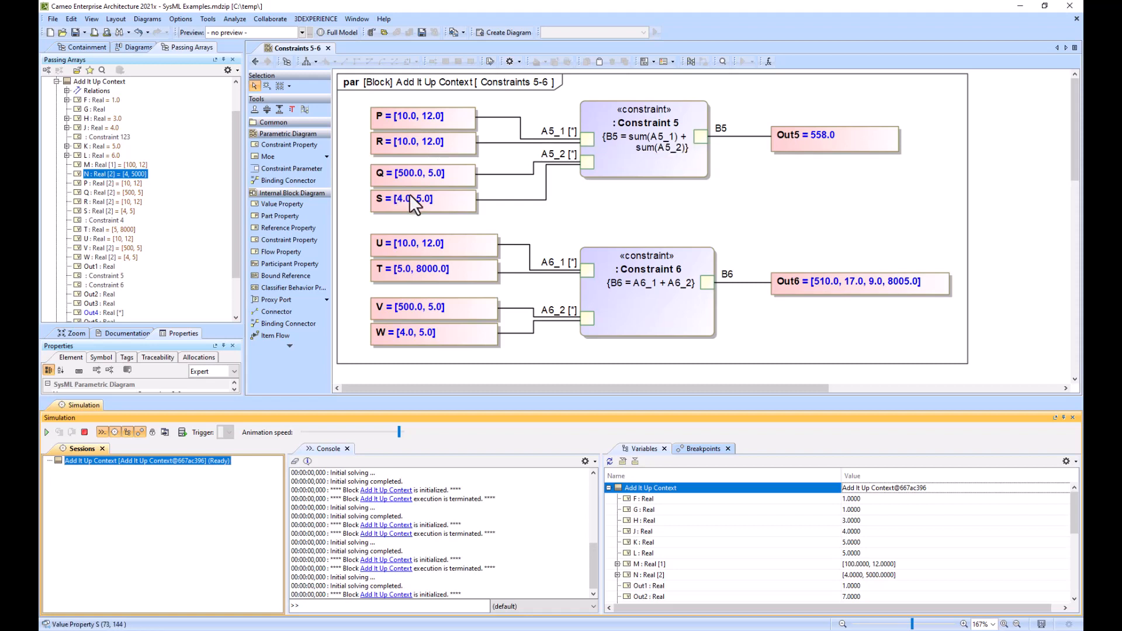
mouse_move(588, 169)
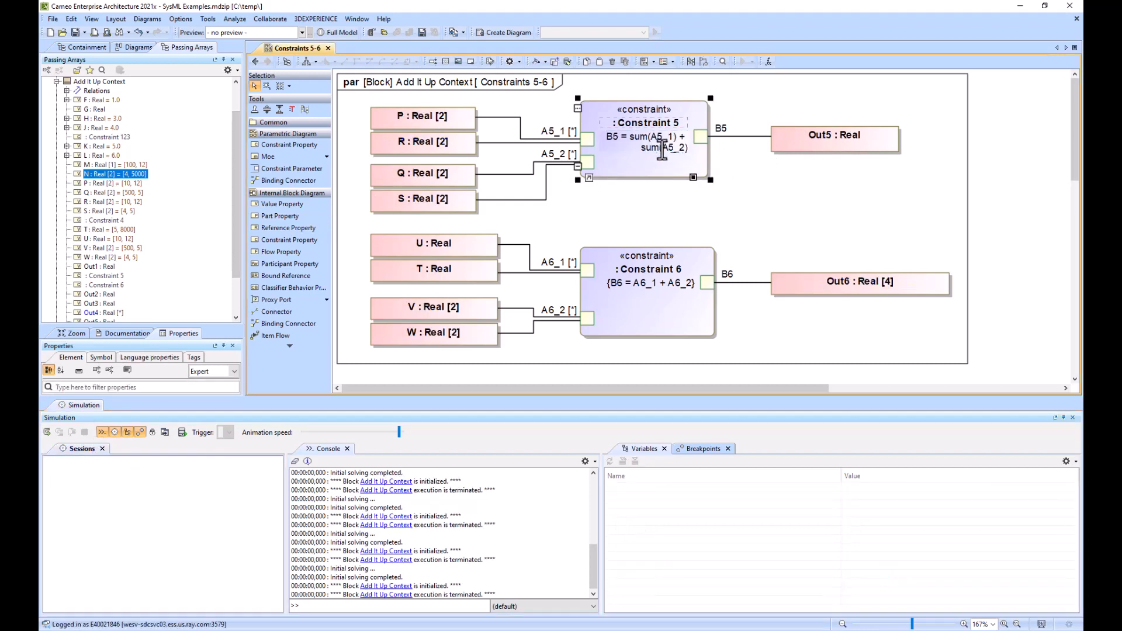
mouse_move(641, 153)
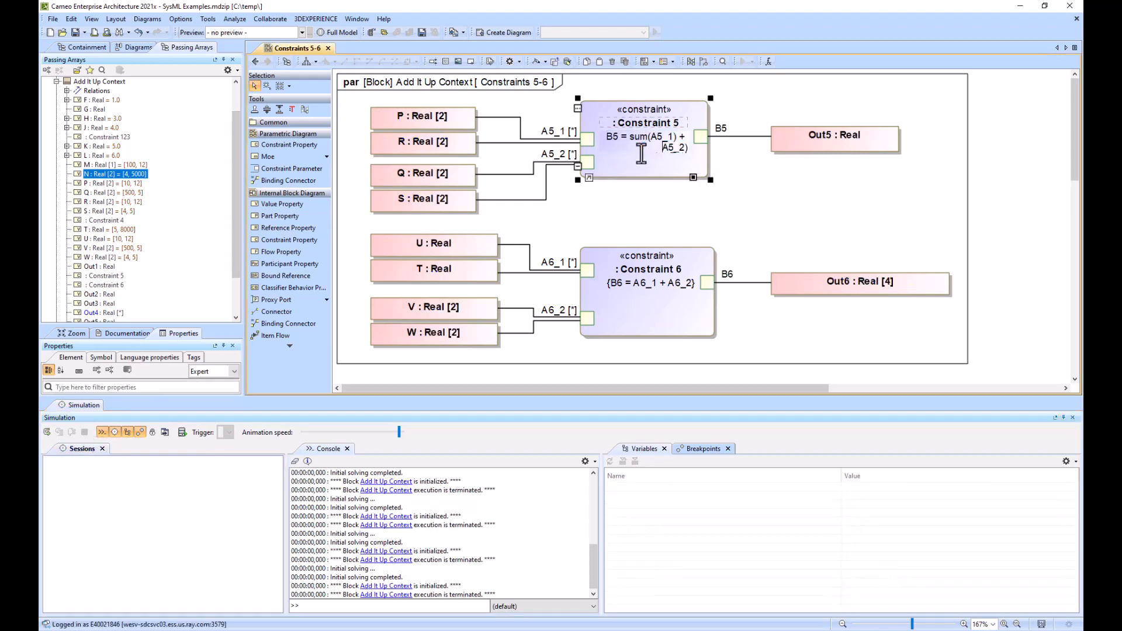
- Commit B5 = sum(A5_1 + A5_2) and rerun, confirming Out5 stays 558.0
click(732, 175)
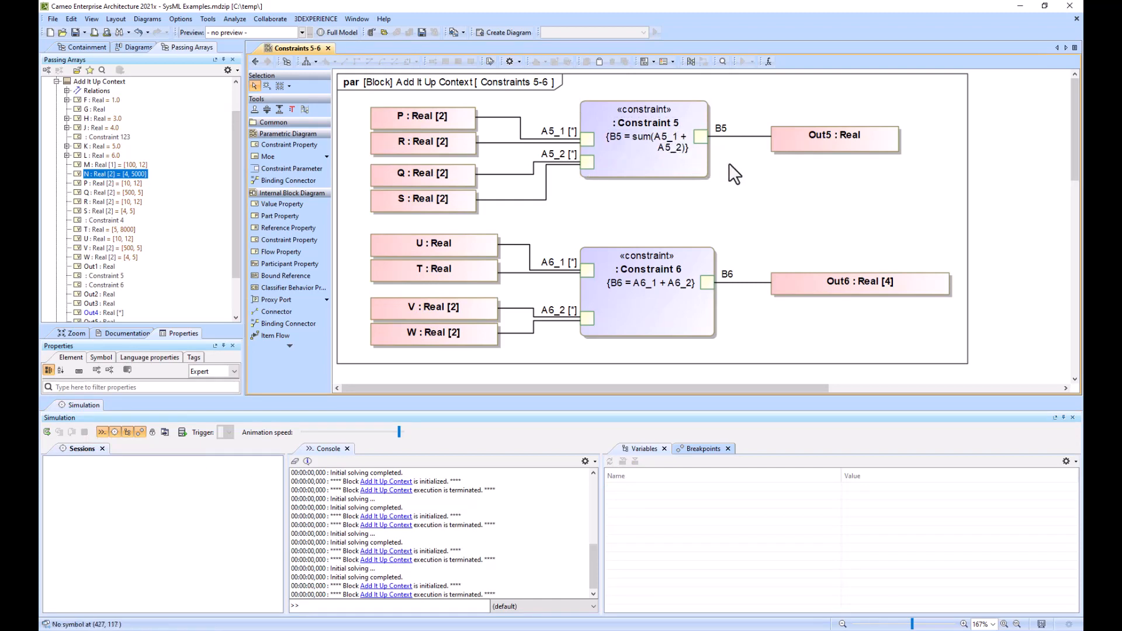
click(46, 432)
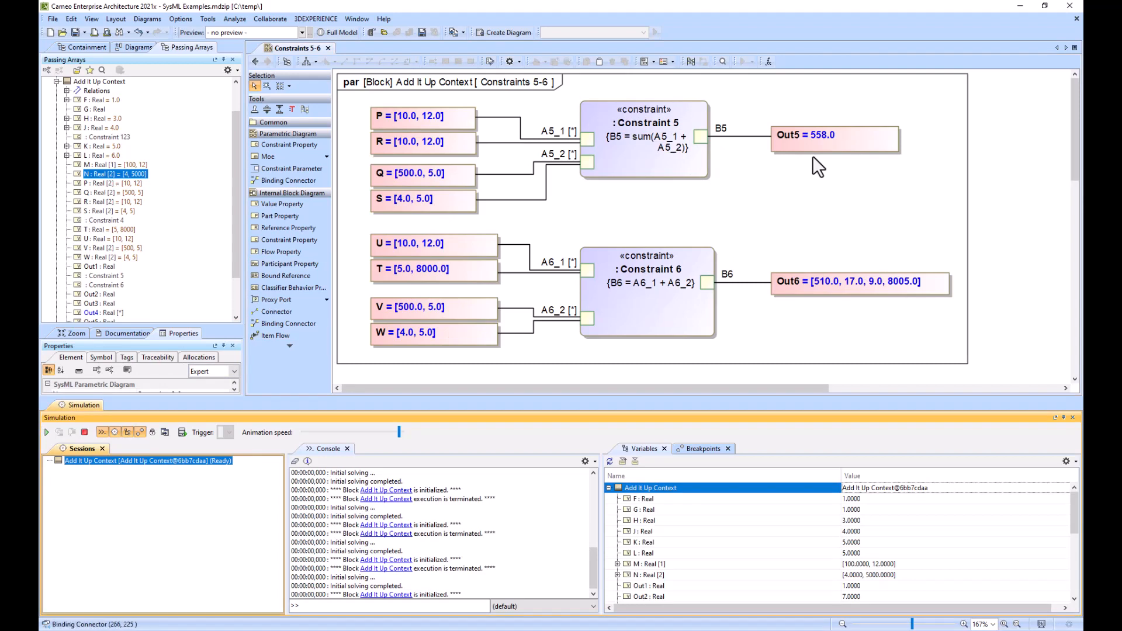
mouse_move(604, 286)
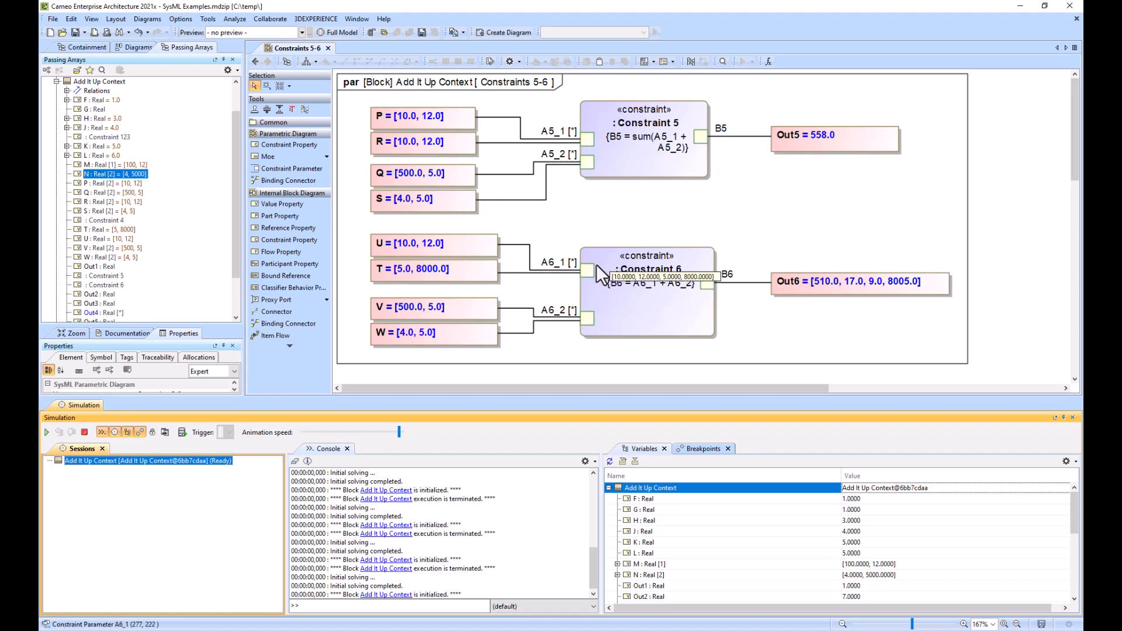
mouse_move(639, 163)
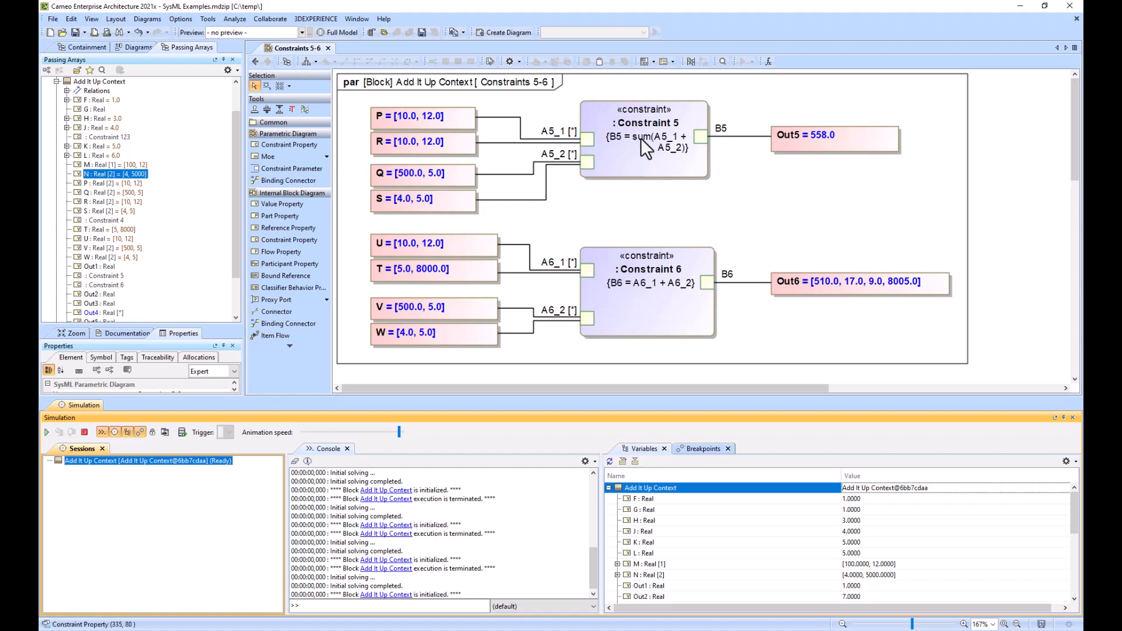
mouse_move(671, 308)
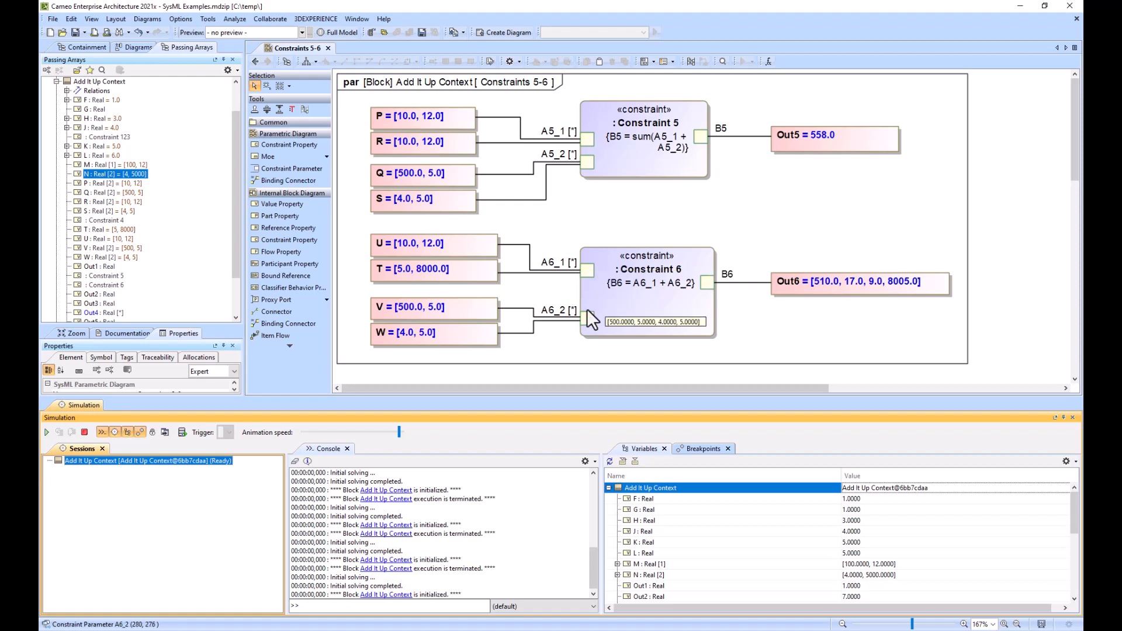
mouse_move(903, 290)
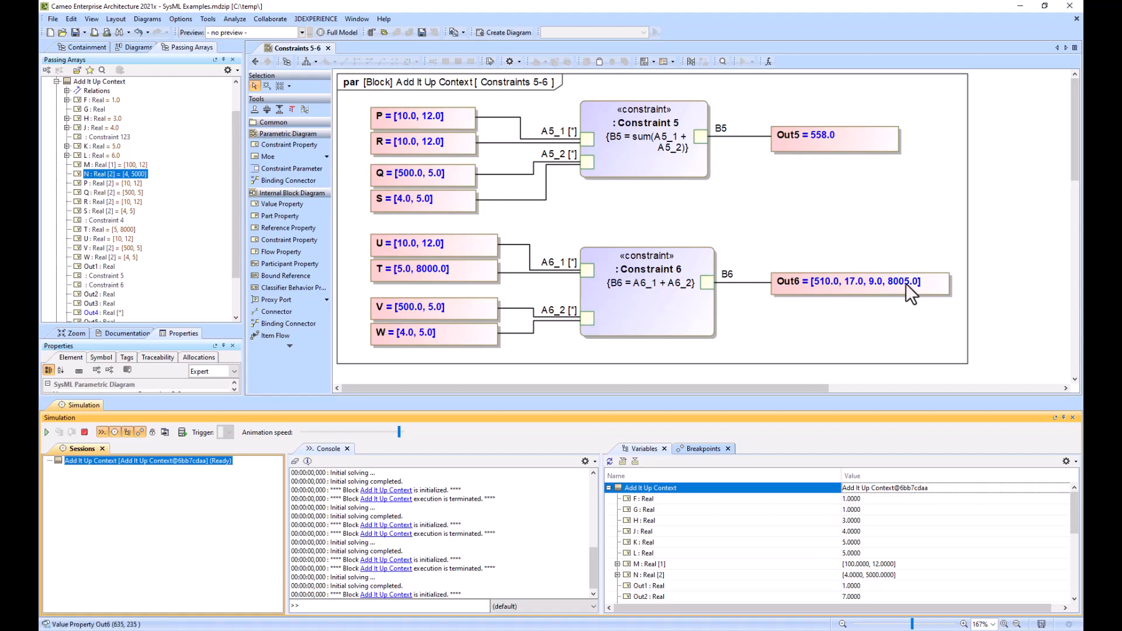
mouse_move(777, 212)
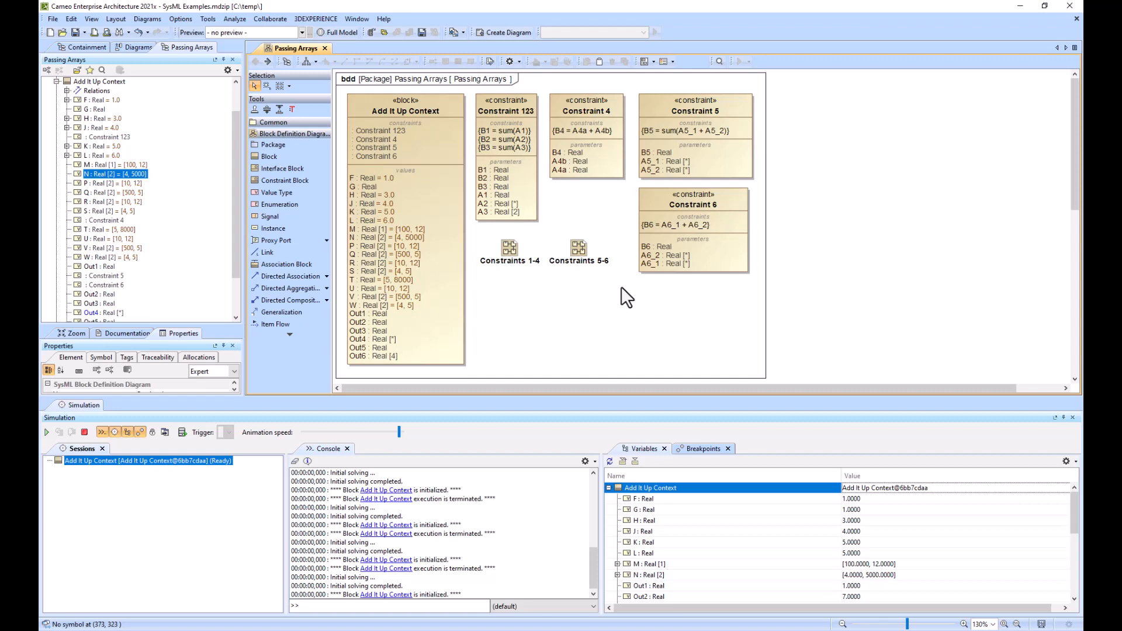
- Switch to the Passing Arrays block definition diagram tab
click(590, 606)
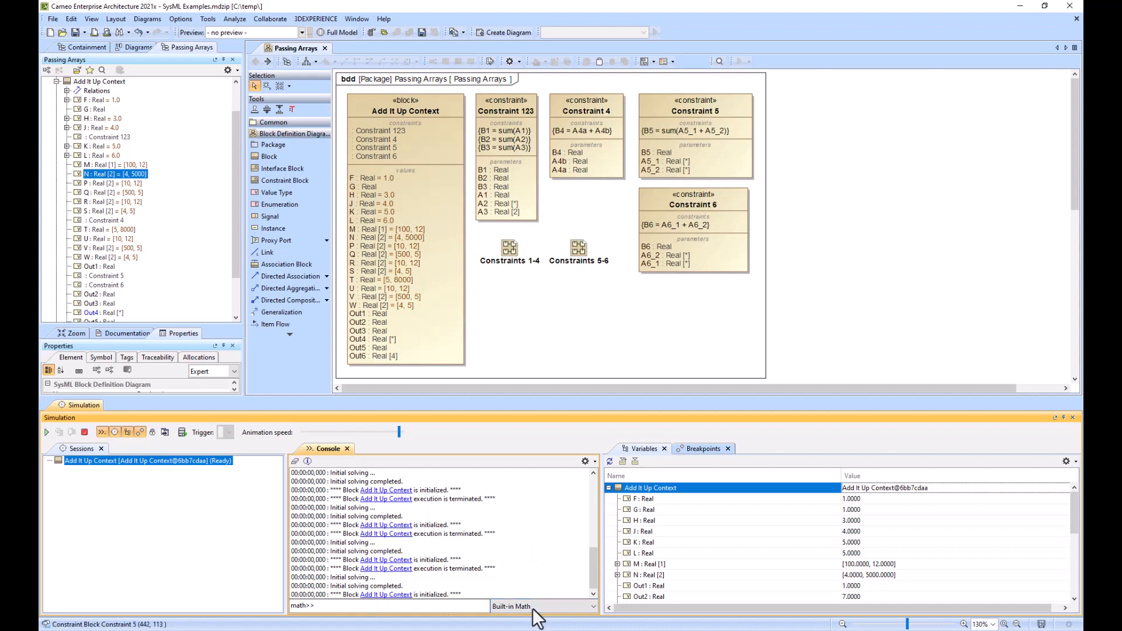
- Test Sum([4,6]) and sum([4,6]) at the math>> prompt; sum returns 10
click(323, 605)
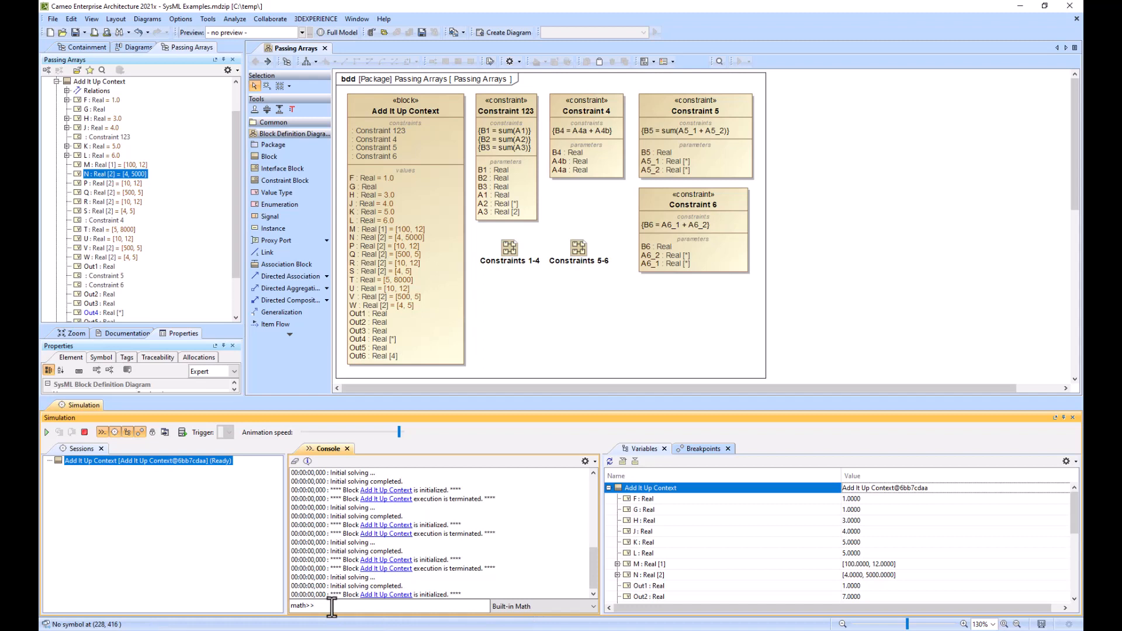
text(Sum)
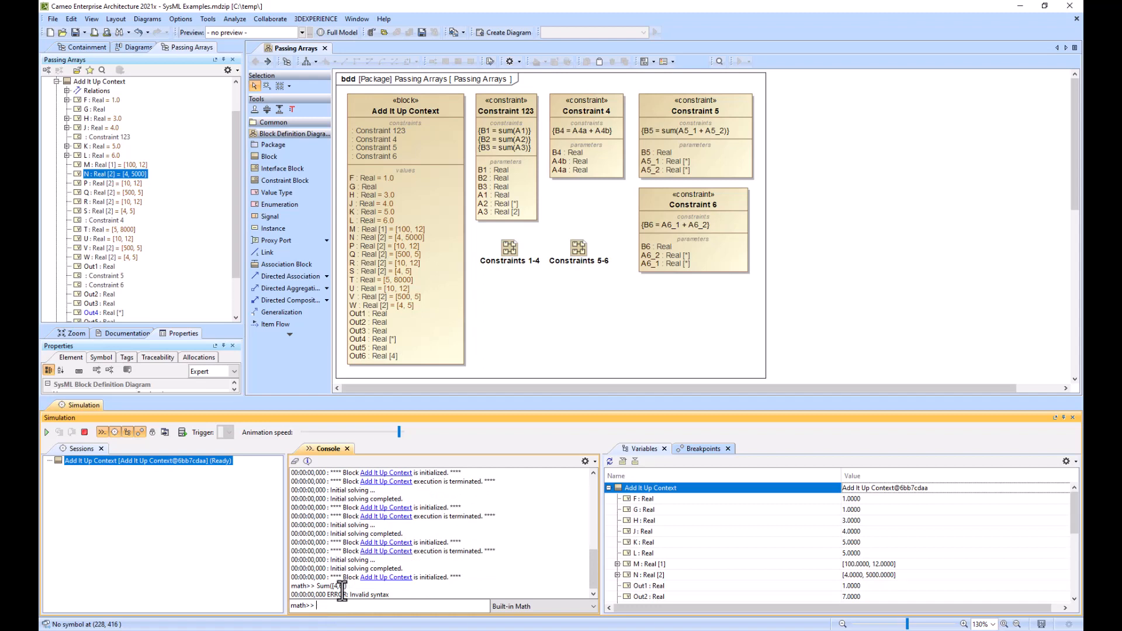
text(um([4,6])
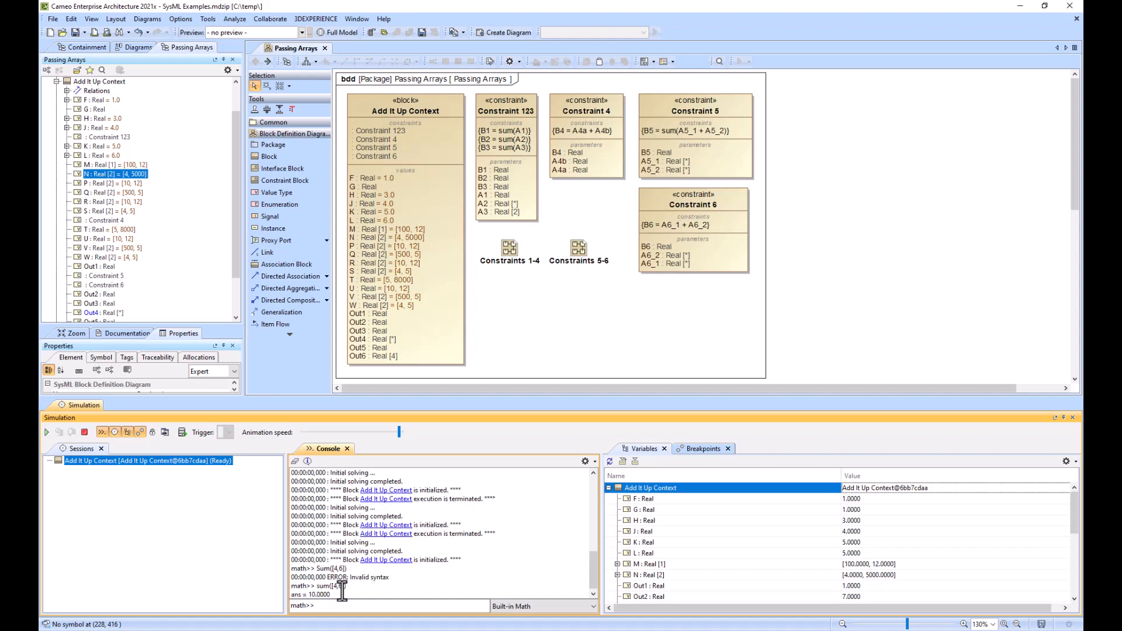
- Try ave([4,5]), which errors, then enter mean([4,5])
text(ave()
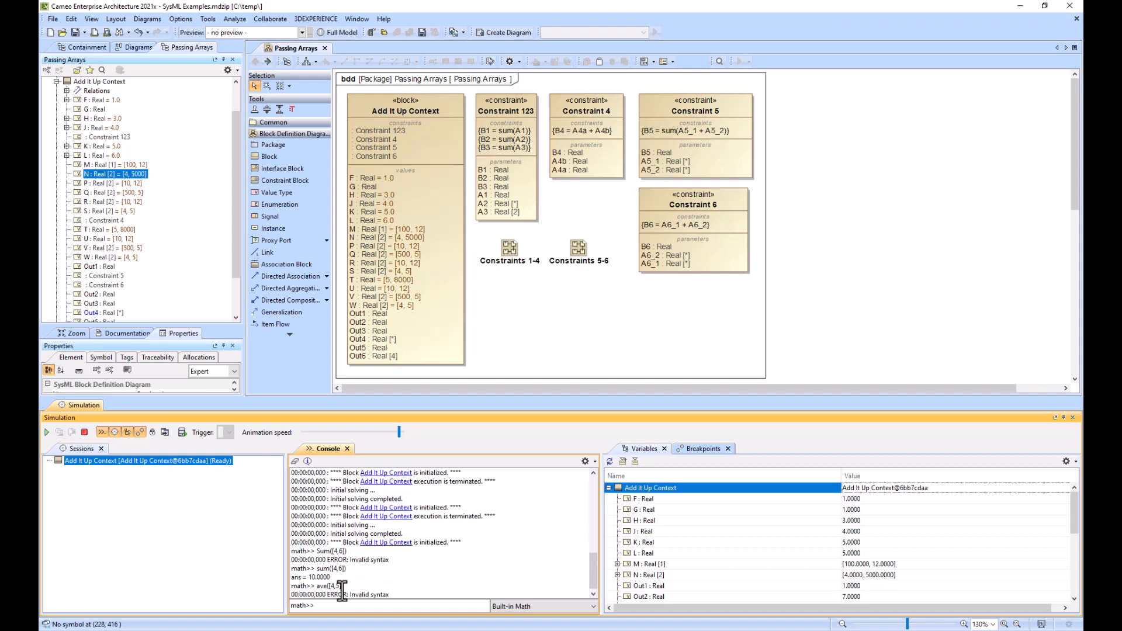
text(mean)
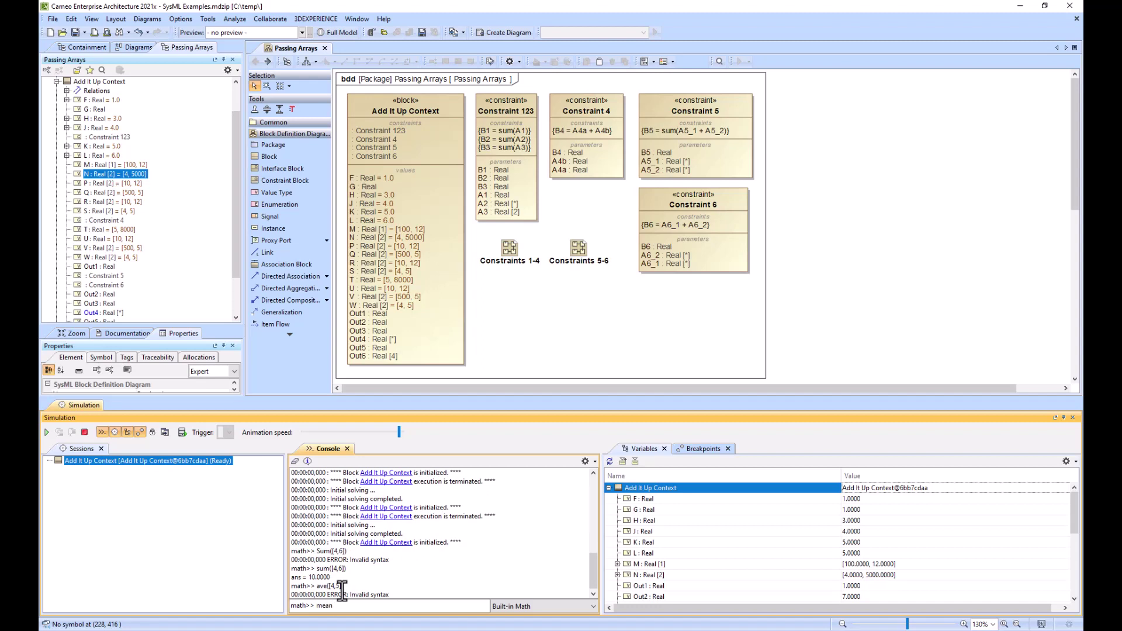
text(([4,5]))
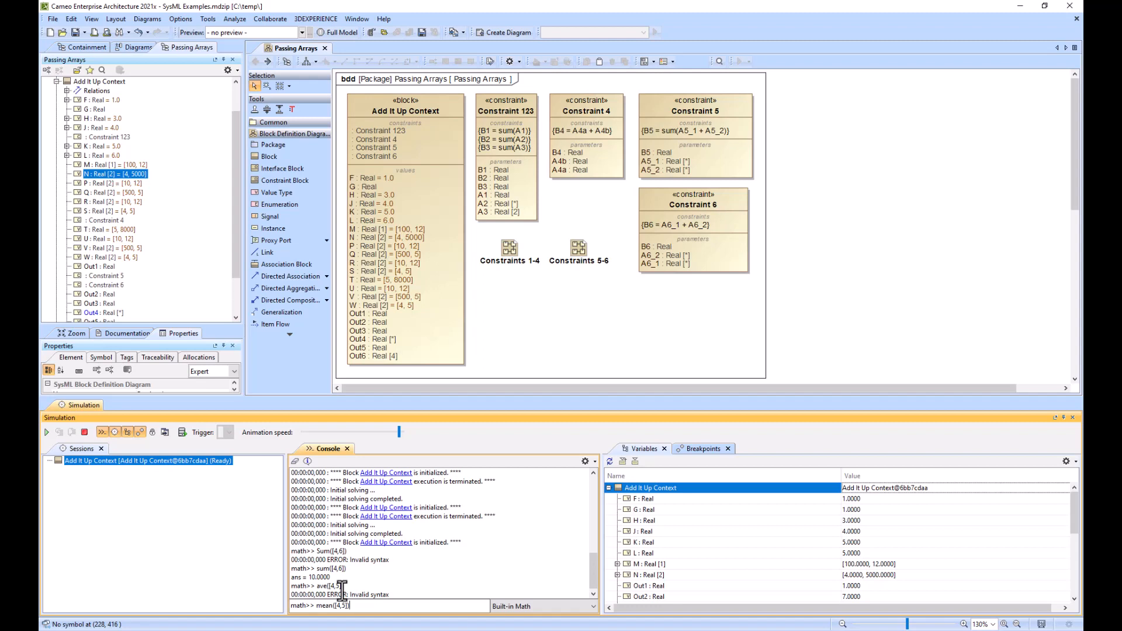